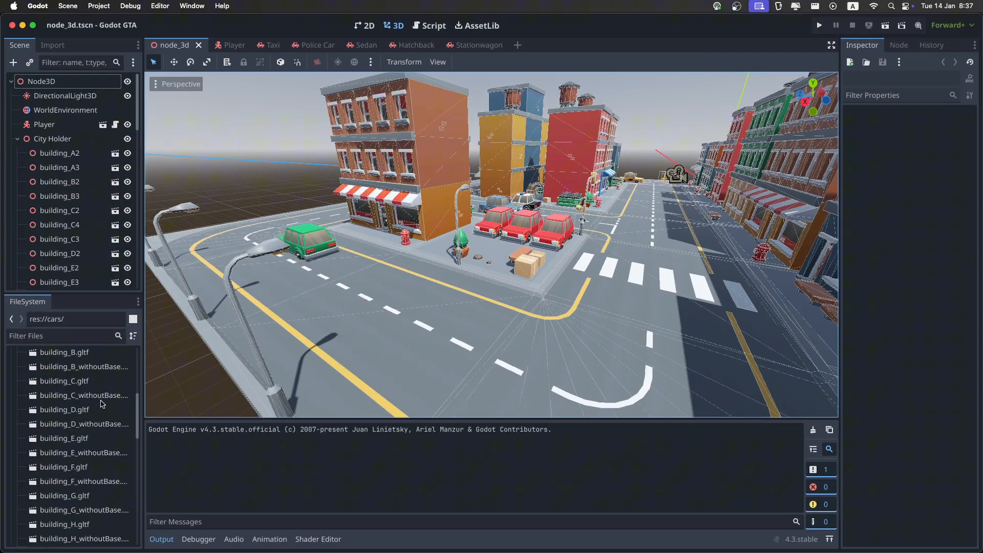
Duplicate Player.tscn in the FileSystem dock as NPC.tscn
scroll("down", 3)
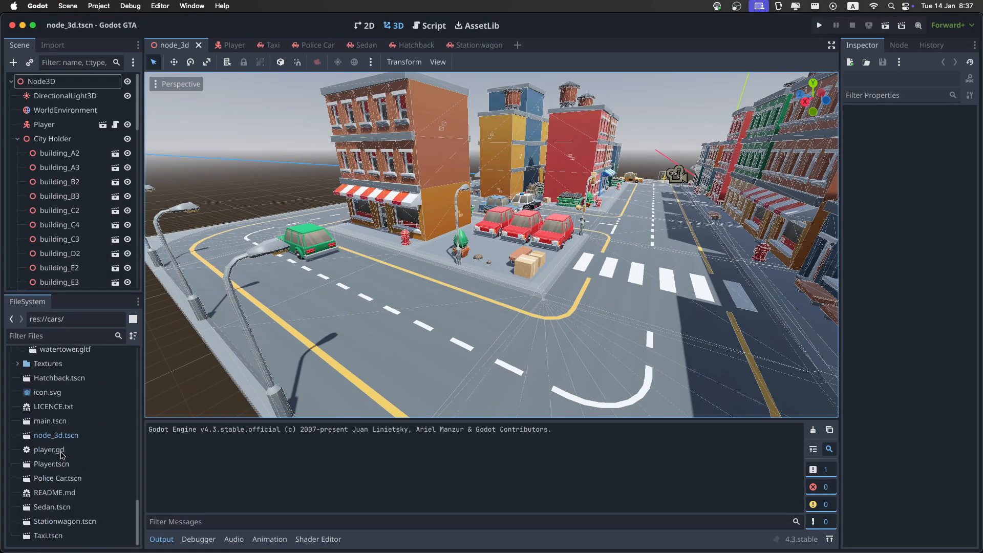
left_click(49, 463)
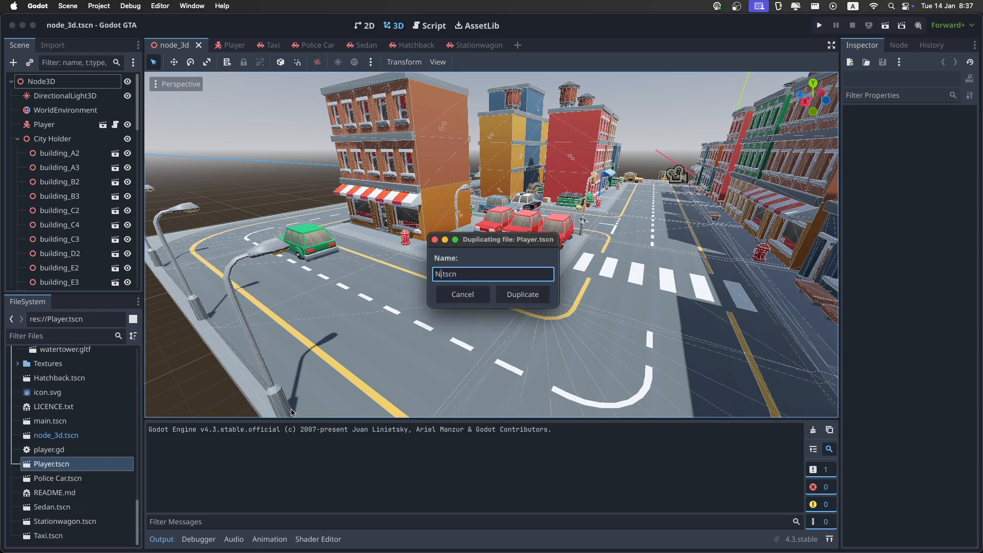
left_click(523, 294)
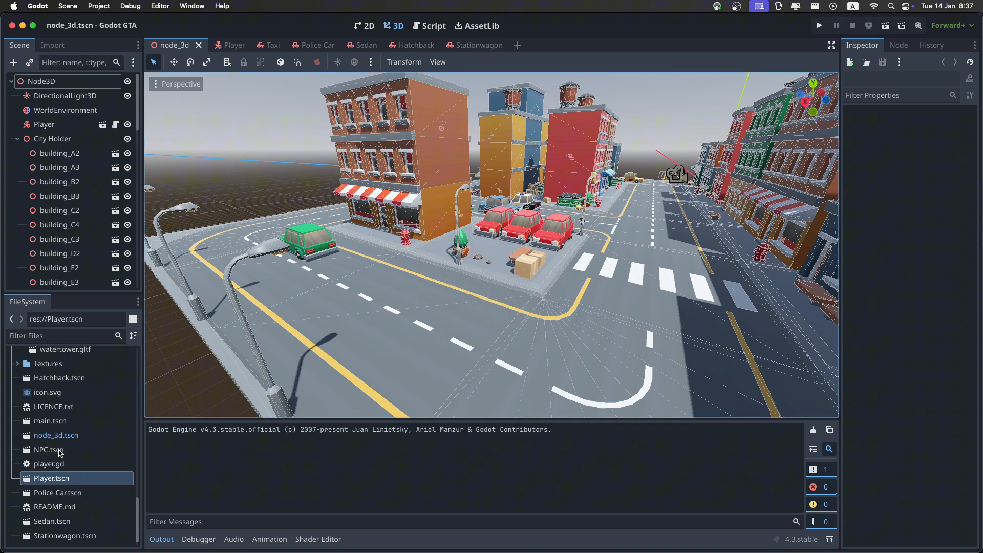
Add a NavigationAgent3D child to the NPC scene and attach a new npc.gd script replacing player.gd
double_click(48, 450)
type("nav")
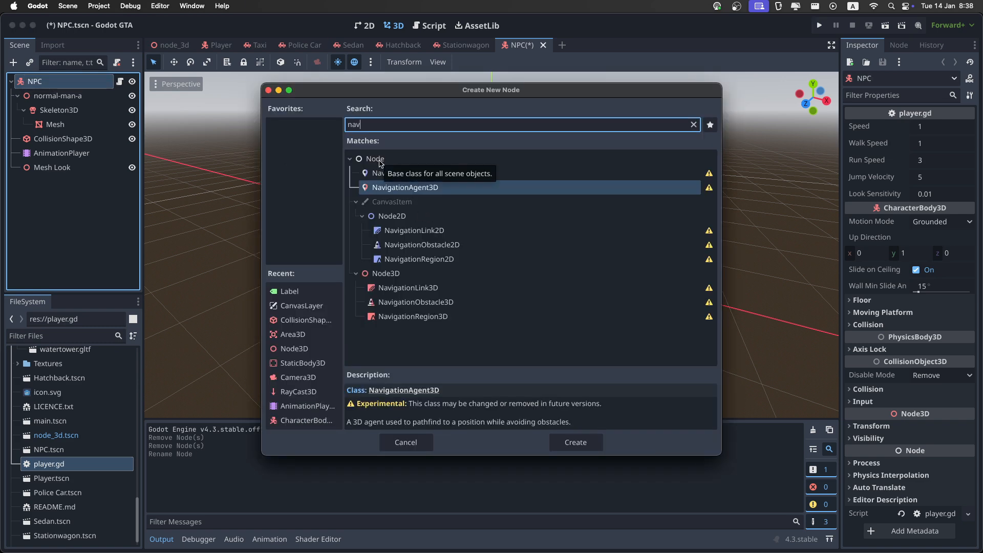
left_click(574, 442)
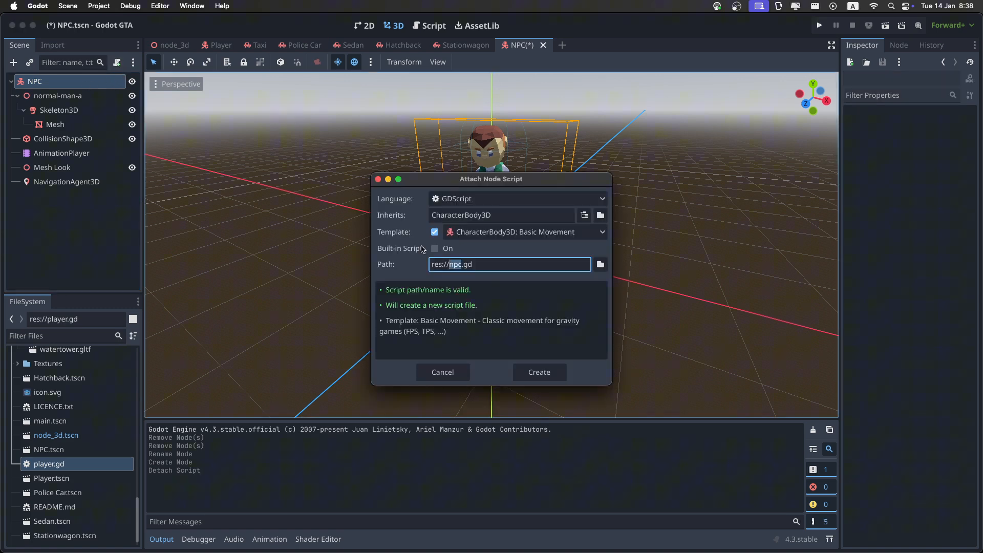
left_click(538, 371)
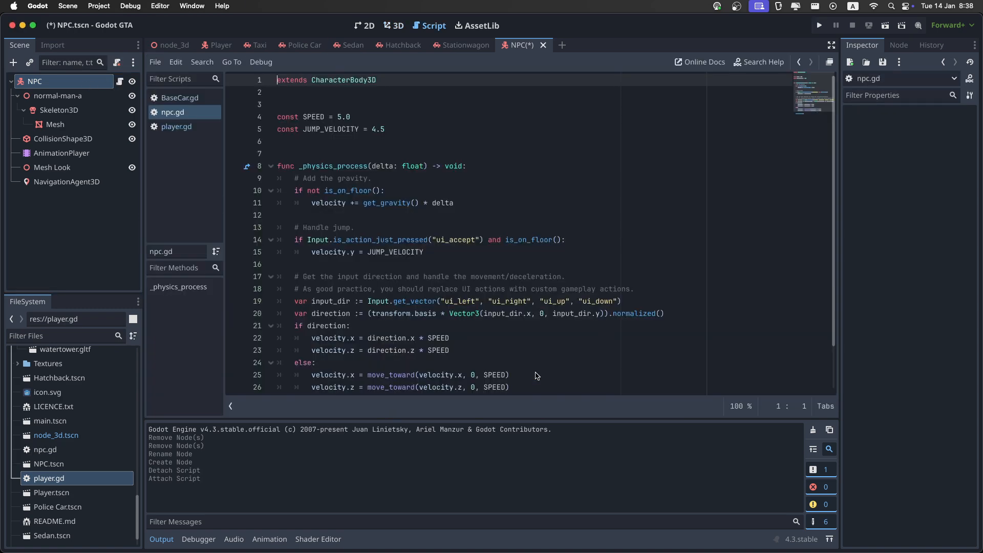
left_click(420, 191)
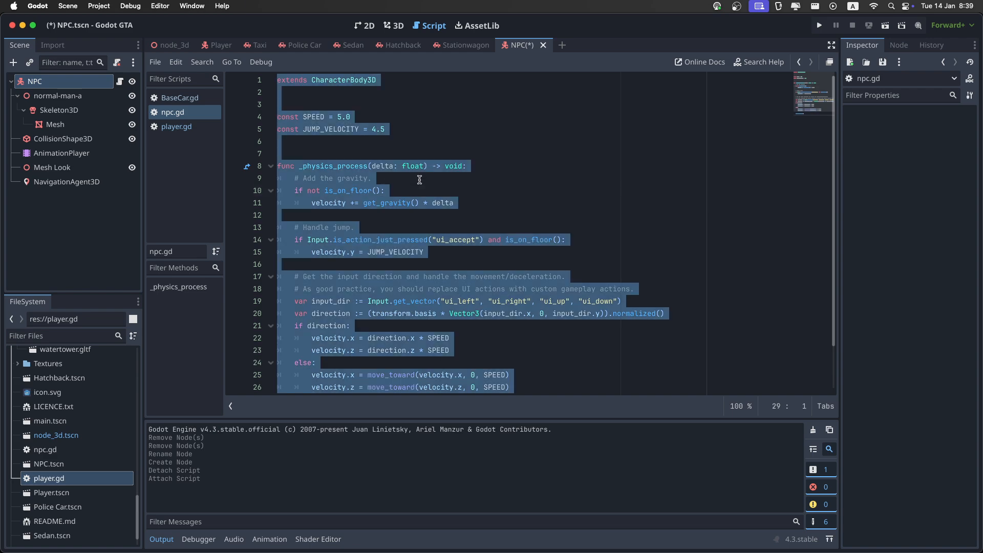
scroll("down", 3)
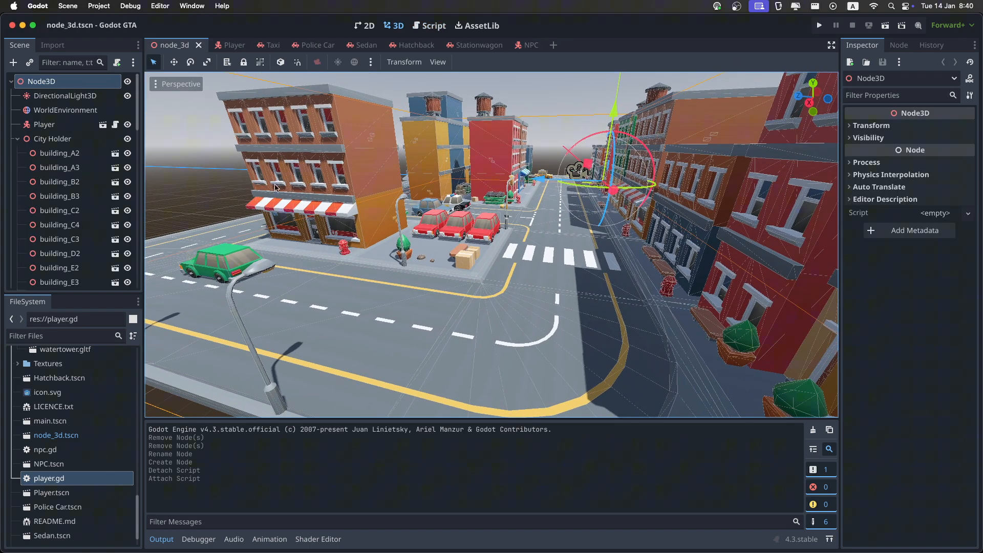
Add a Node3D child named NPC Spawner under the root and attach a new npc_spawner.gd script
right_click(41, 81)
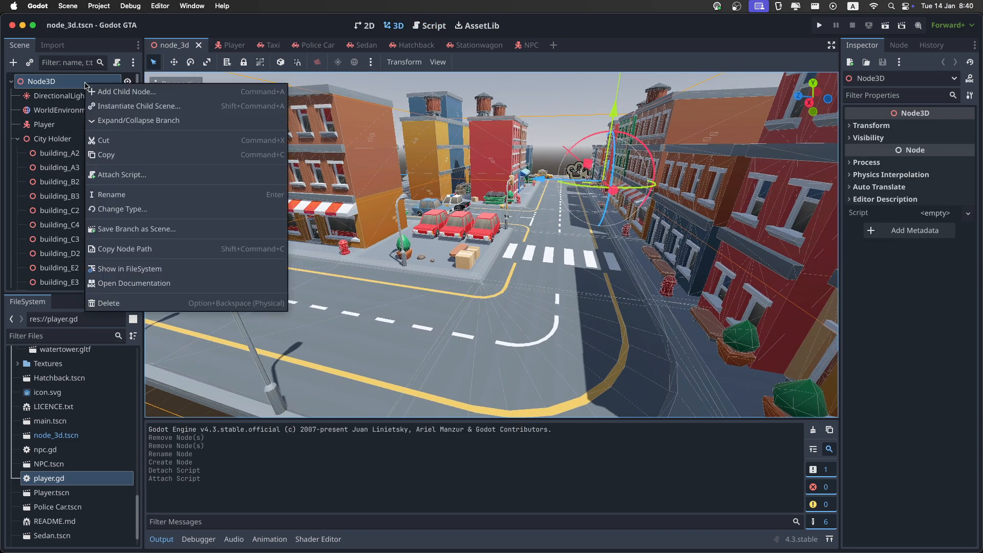
left_click(126, 91)
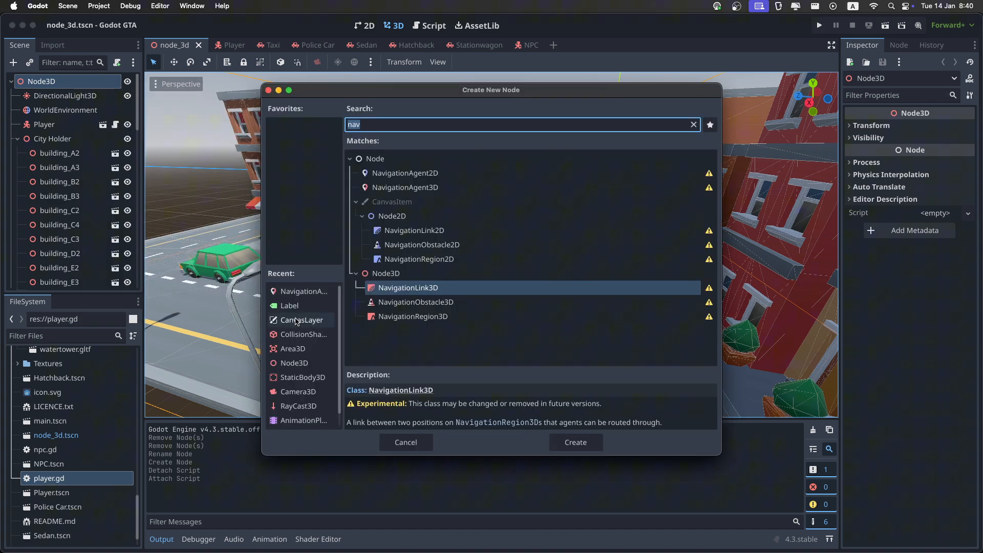
left_click(574, 443)
type("NPC Spawner")
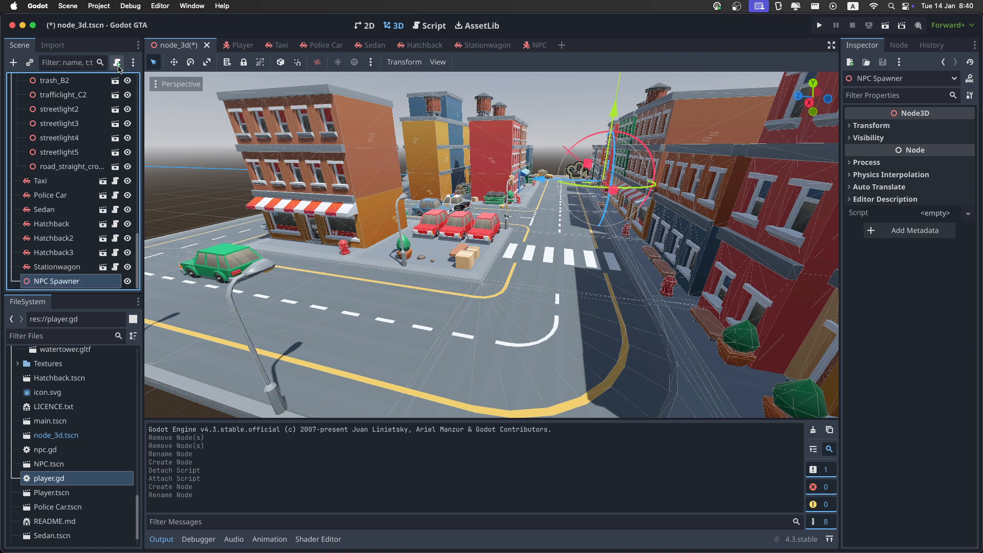
left_click(117, 62)
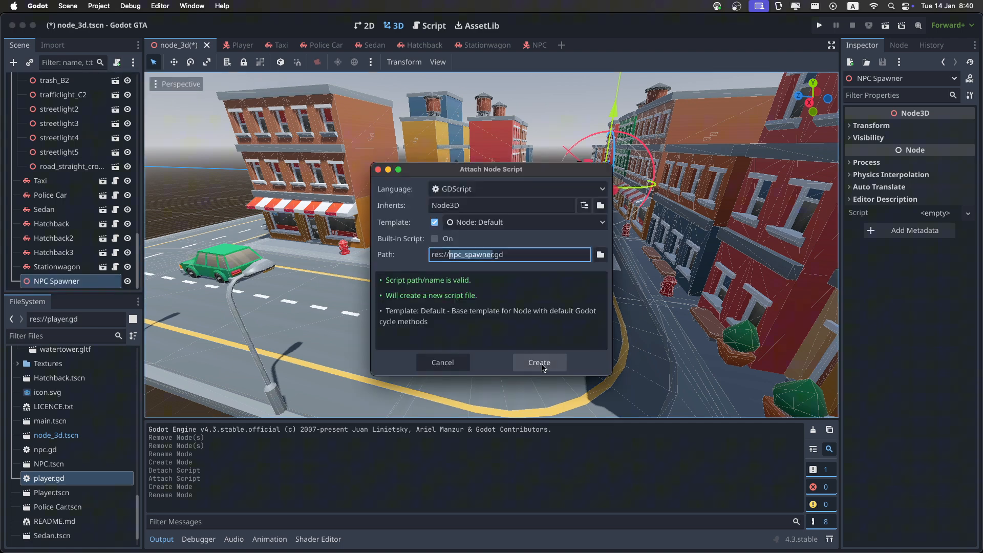
left_click(537, 363)
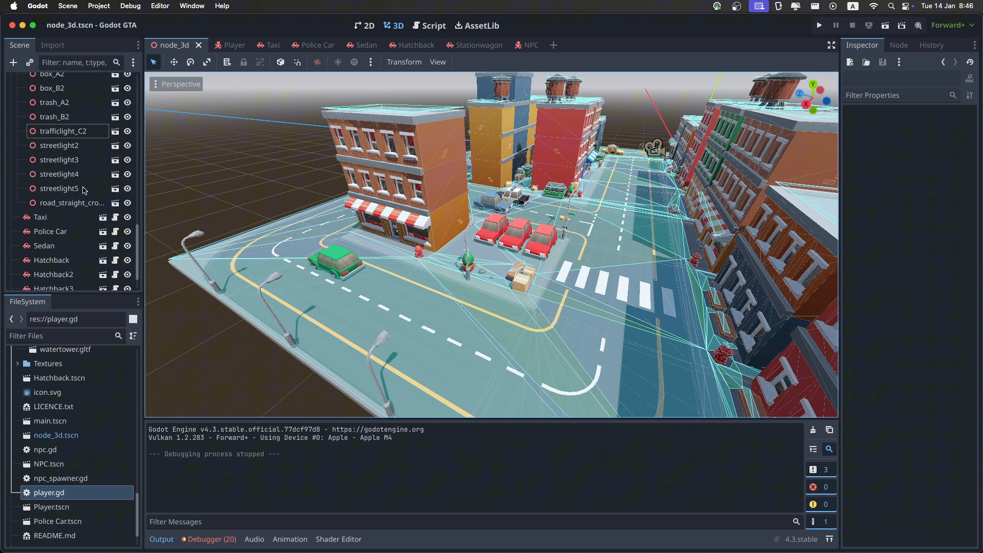
Fill the NPC Spawner's Textures property with palette1–palette9 from the Textures folder
left_click(56, 280)
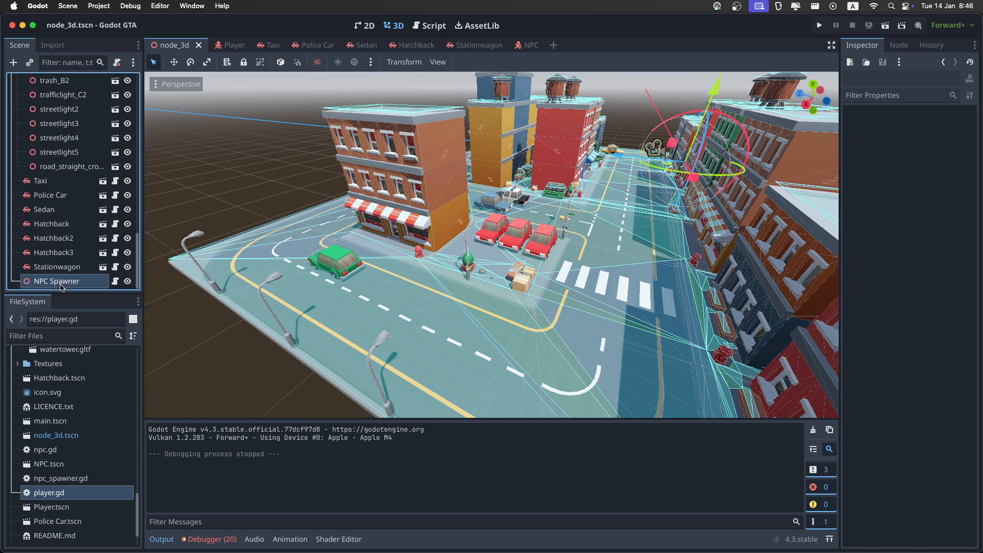
left_click(55, 280)
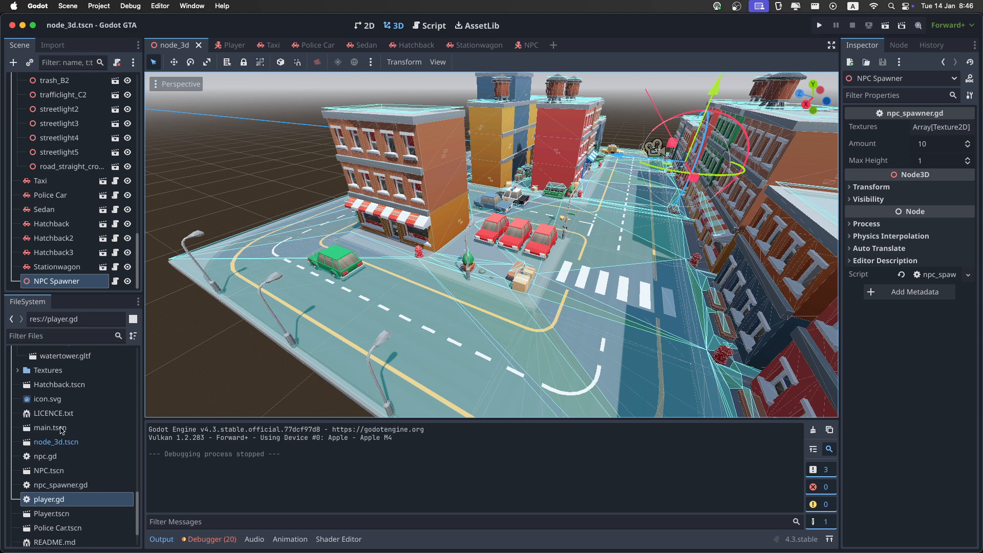
left_click(18, 370)
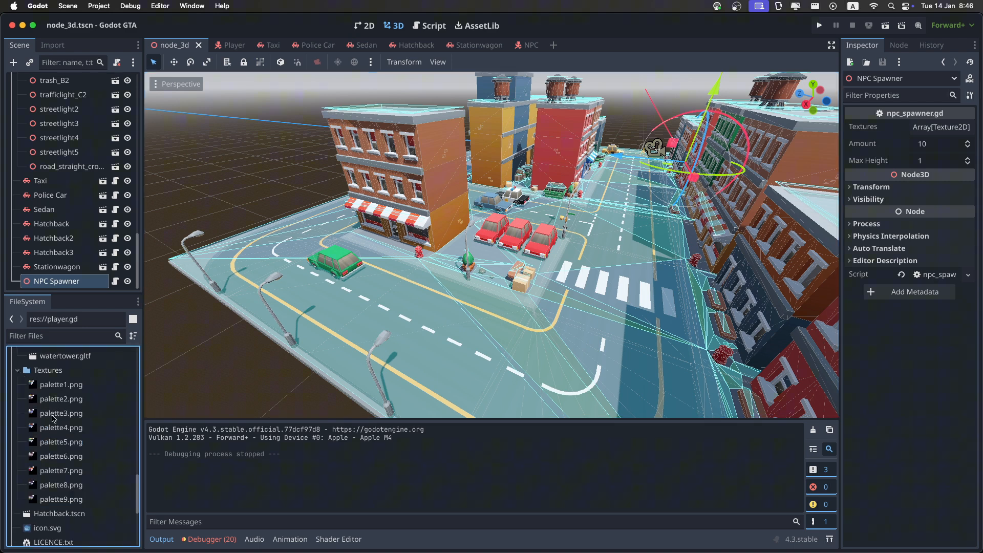
mouse_move(61, 384)
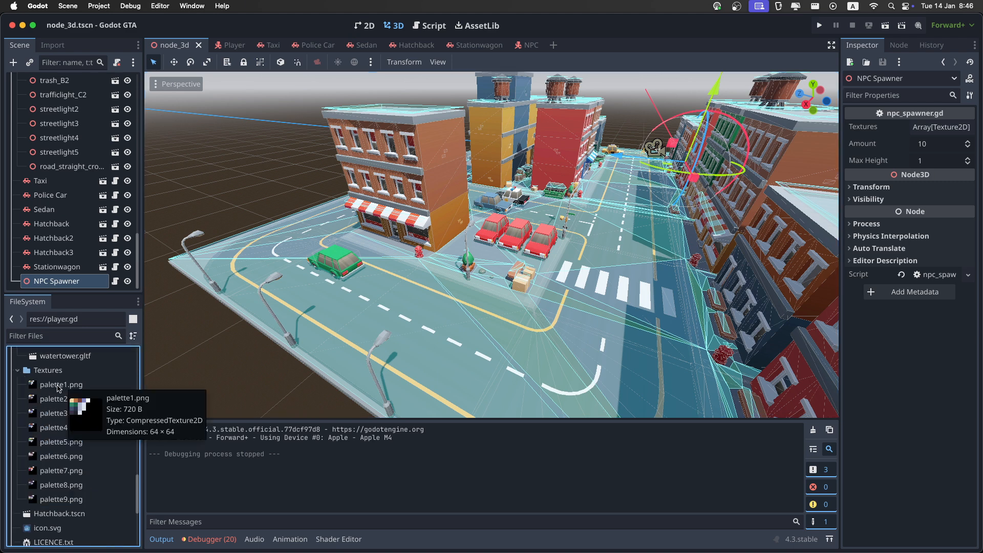
left_click(60, 384)
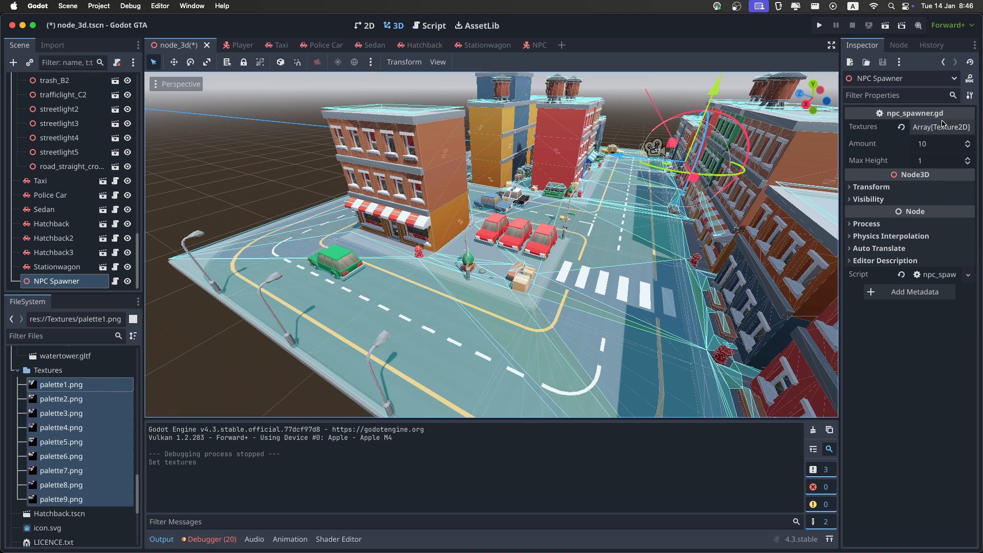
mouse_move(694, 207)
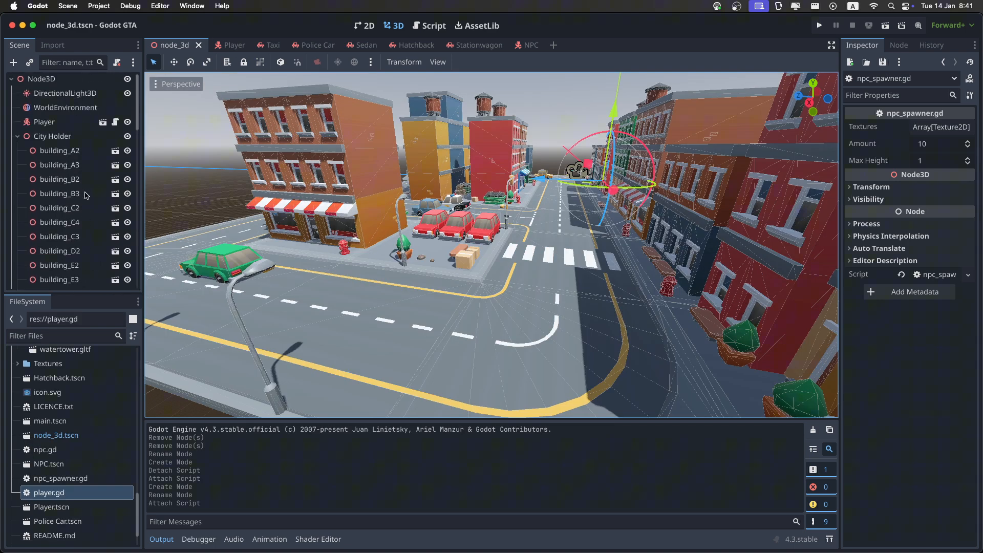
Change the City Holder node's type to NavigationRegion3D
left_click(52, 136)
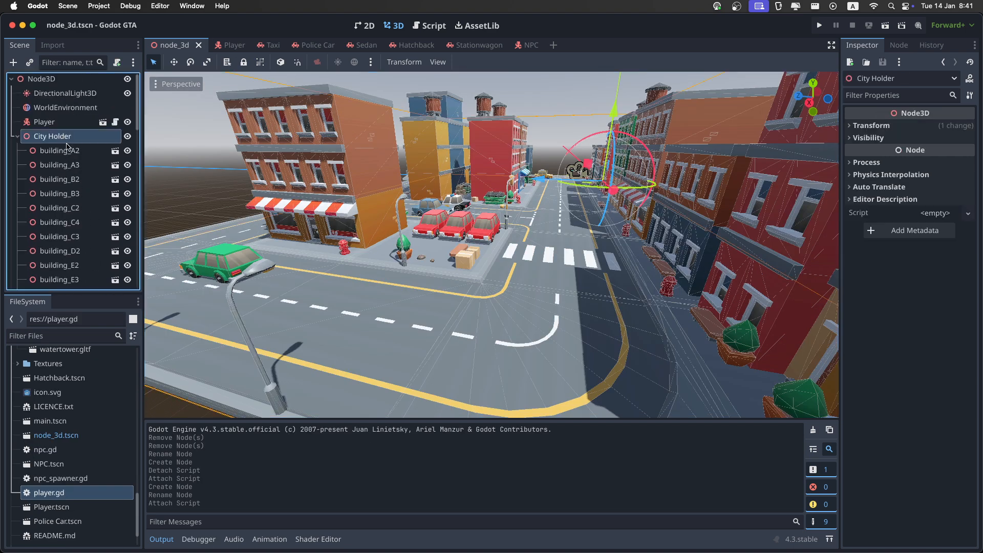
right_click(53, 136)
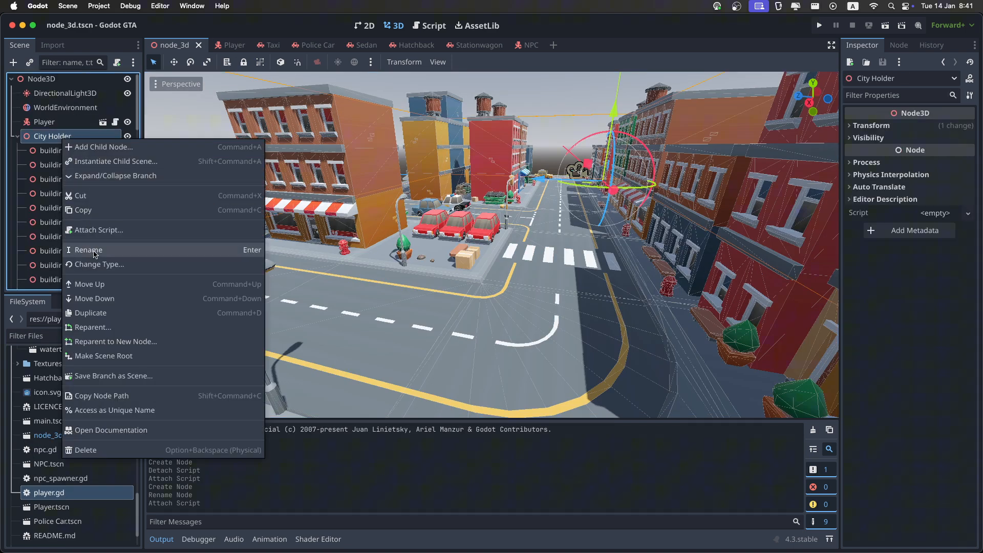
left_click(99, 264)
type("navi")
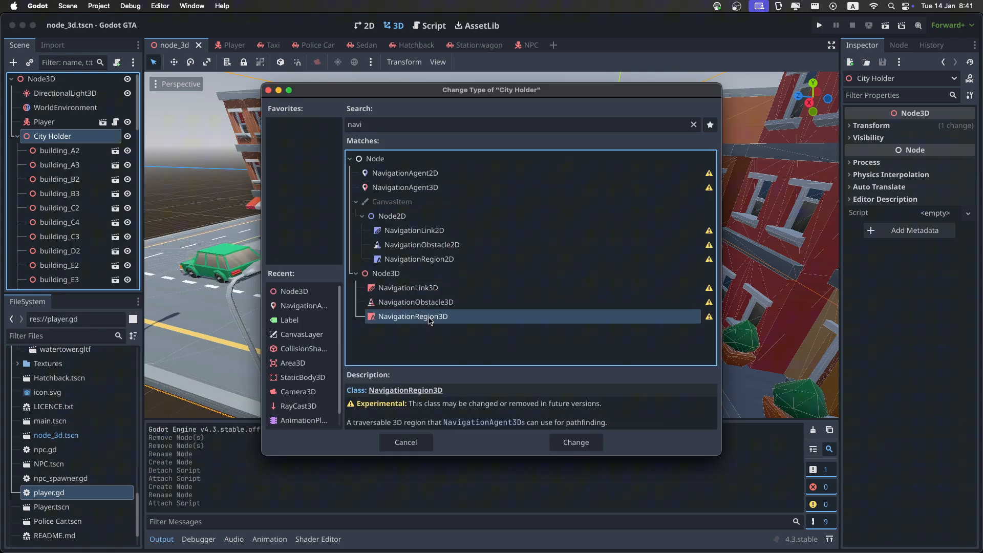
left_click(574, 443)
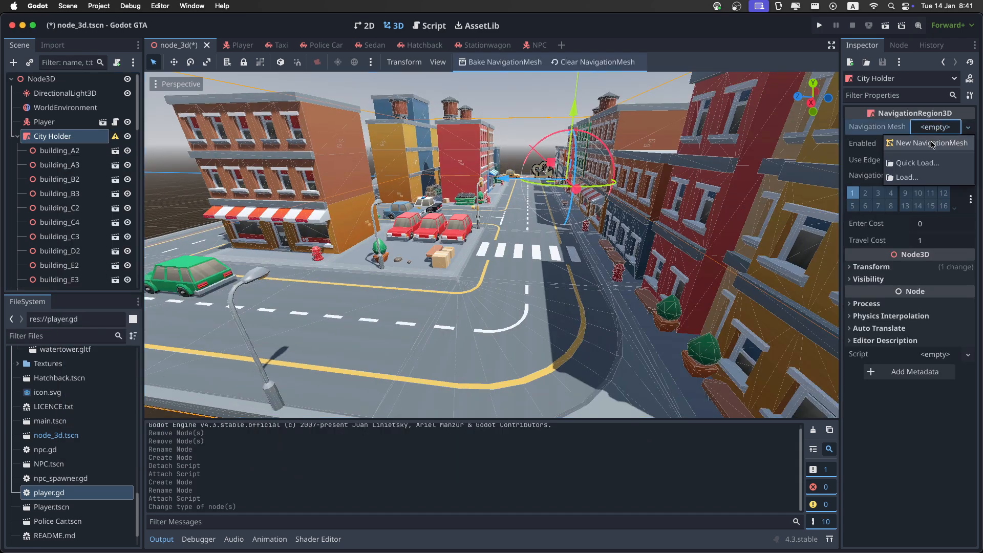
Create a new NavigationMesh resource for City Holder and expand its sampling and cell settings
left_click(932, 144)
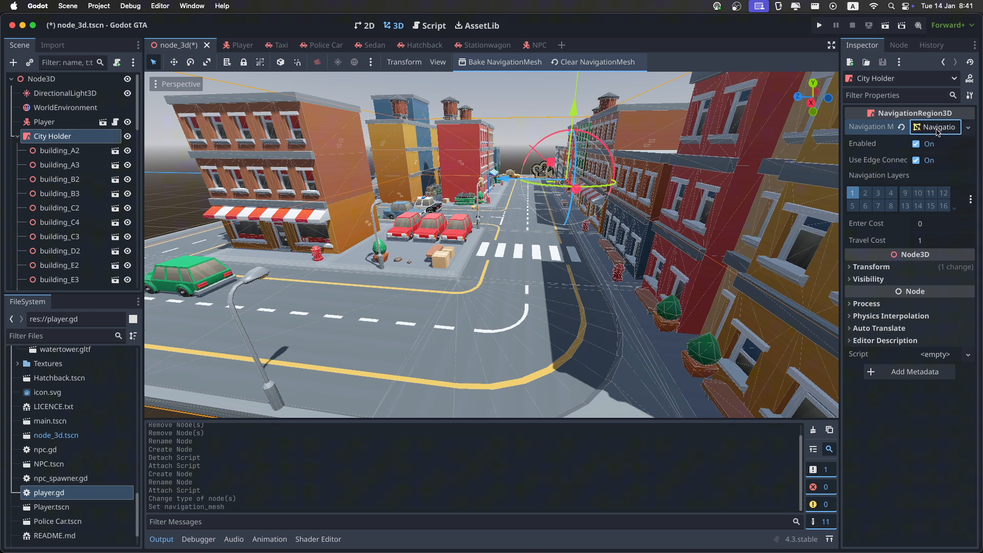
left_click(934, 127)
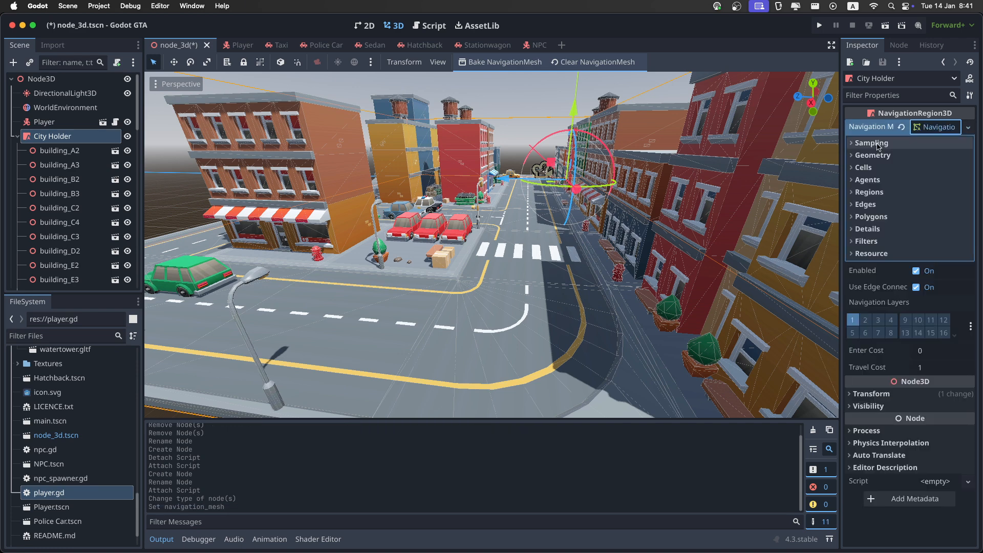
left_click(869, 142)
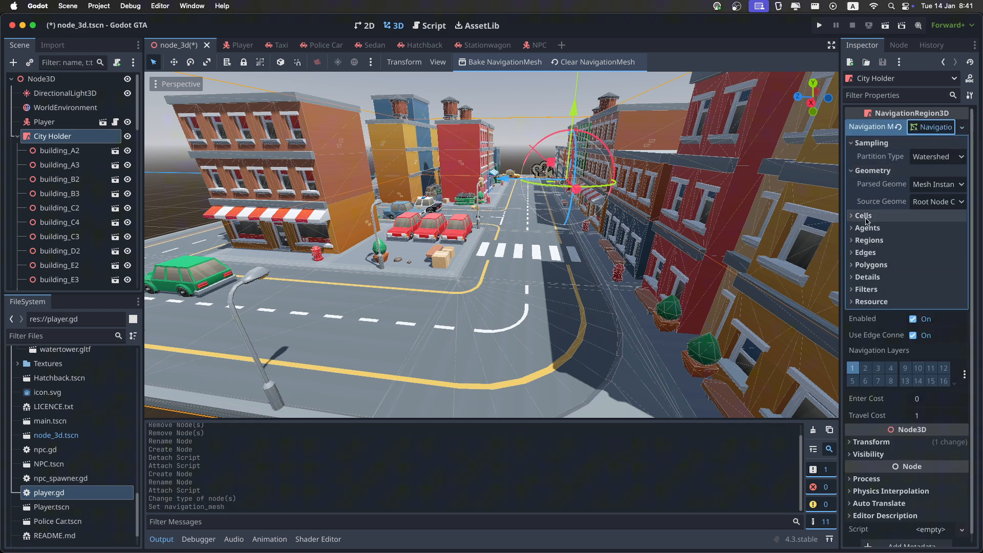
left_click(864, 215)
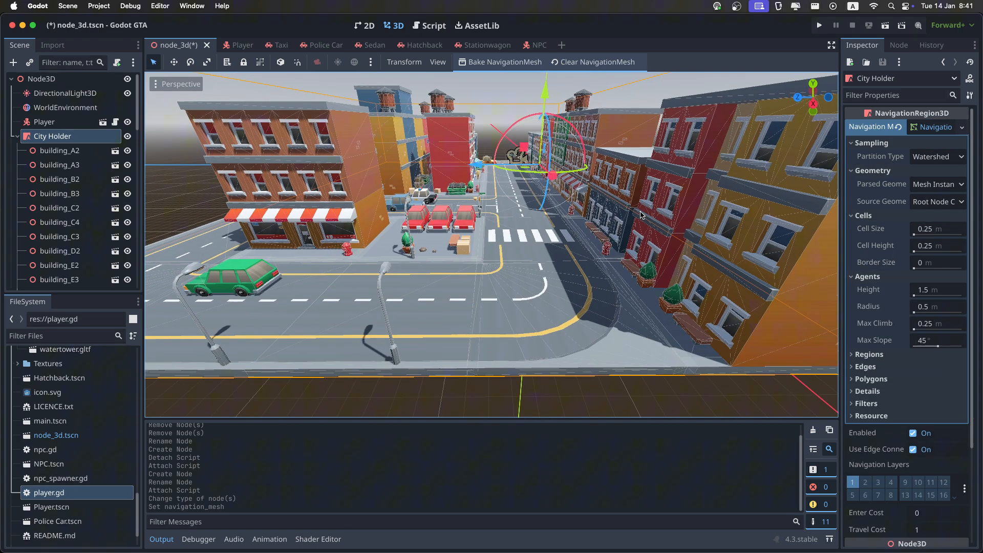
mouse_move(904, 222)
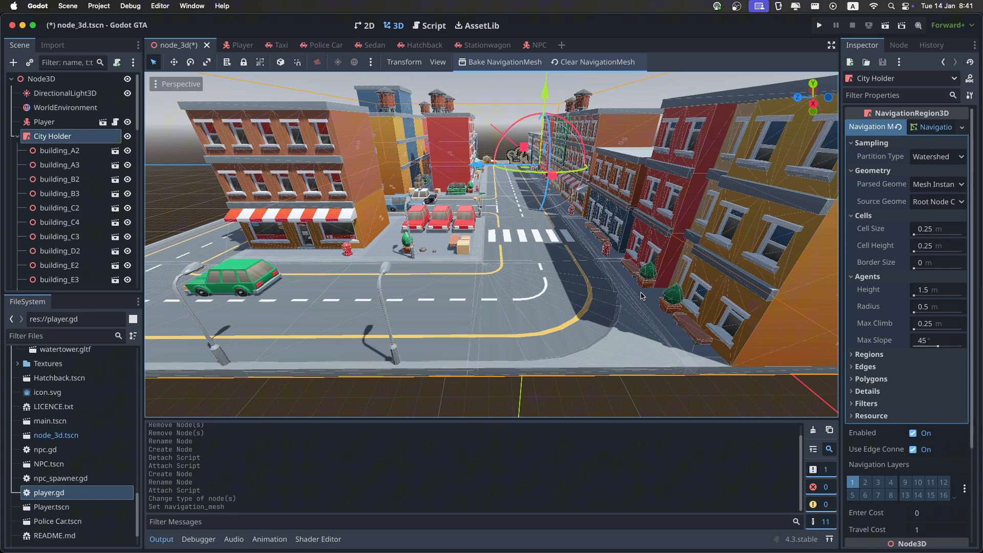
mouse_move(564, 265)
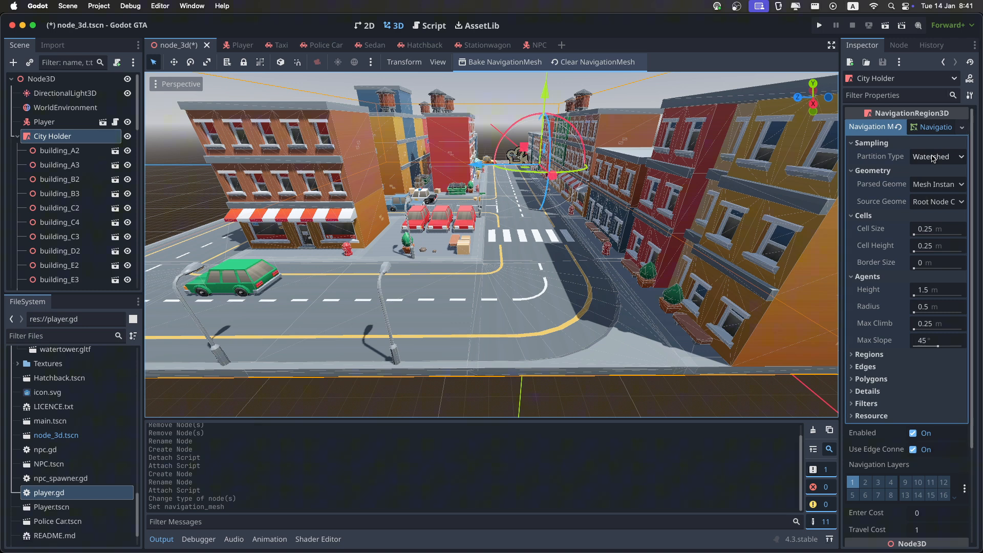
Set the navigation mesh's sampling Partition Type to Layers instead of Watershed
left_click(937, 155)
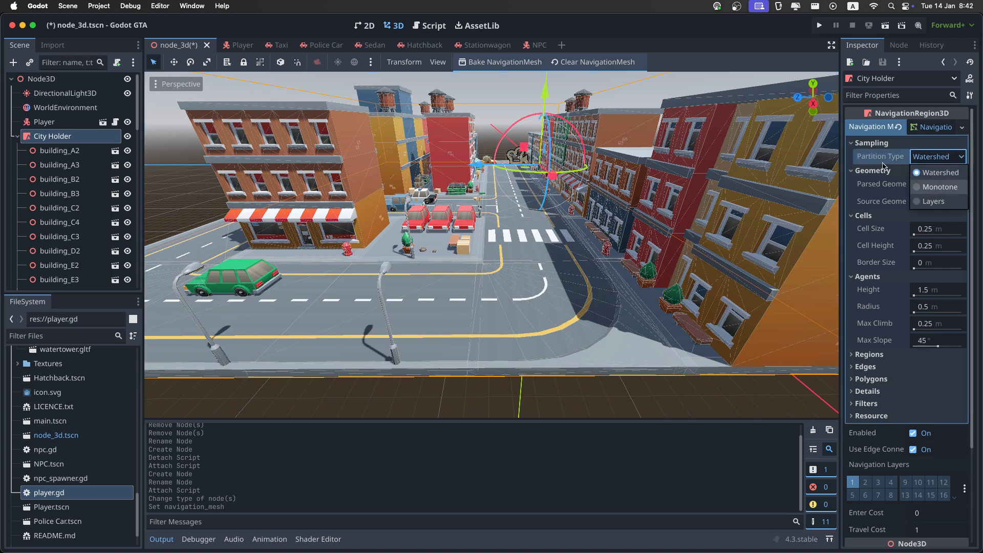
left_click(937, 172)
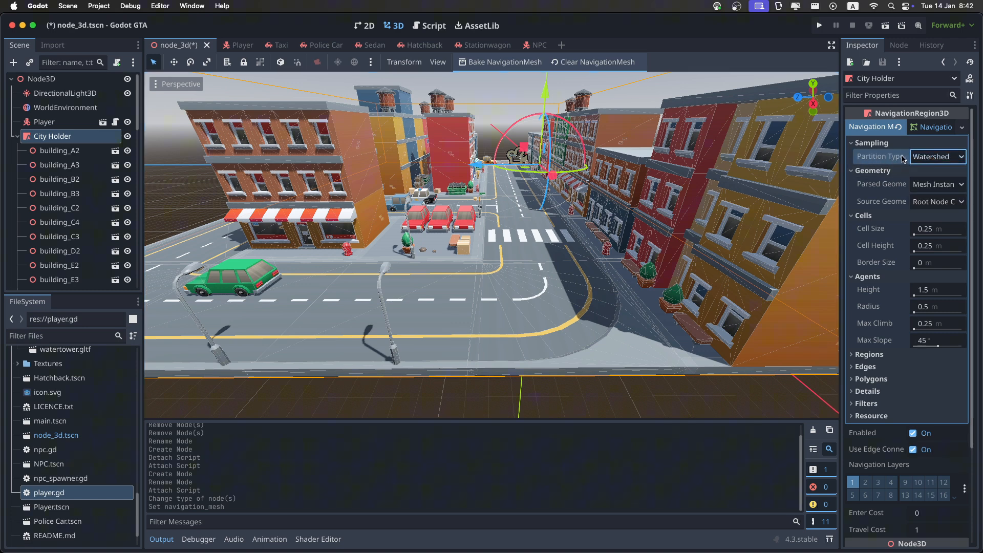
left_click(937, 156)
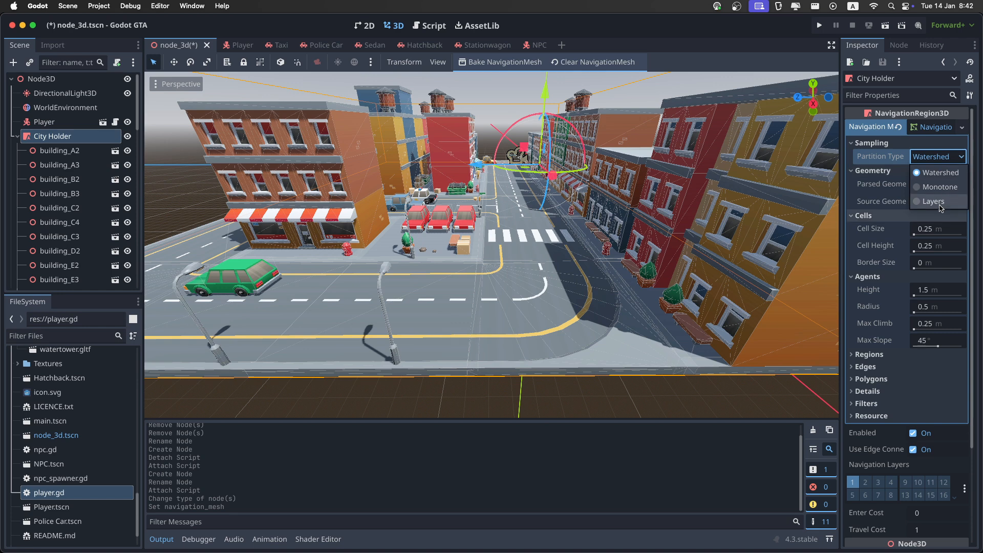
left_click(937, 202)
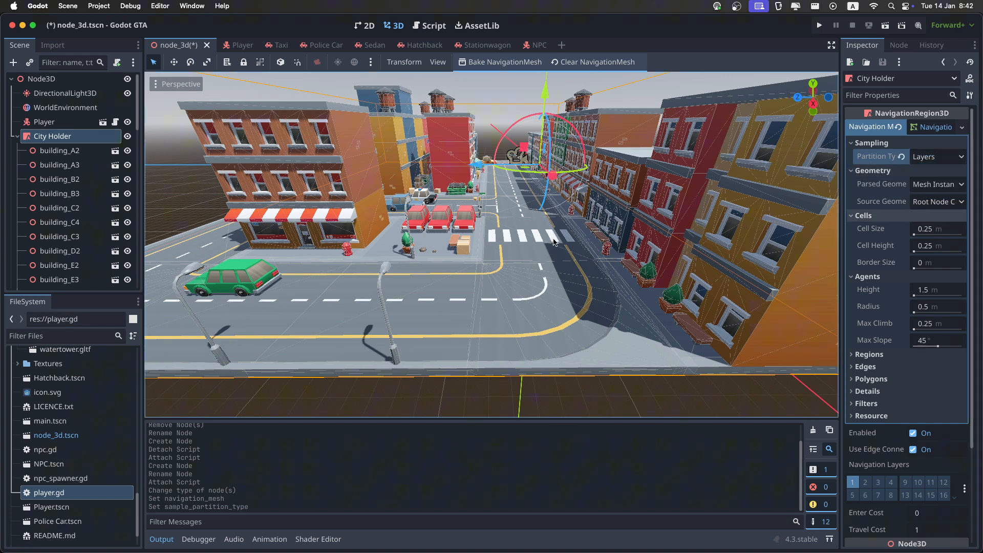
mouse_move(526, 242)
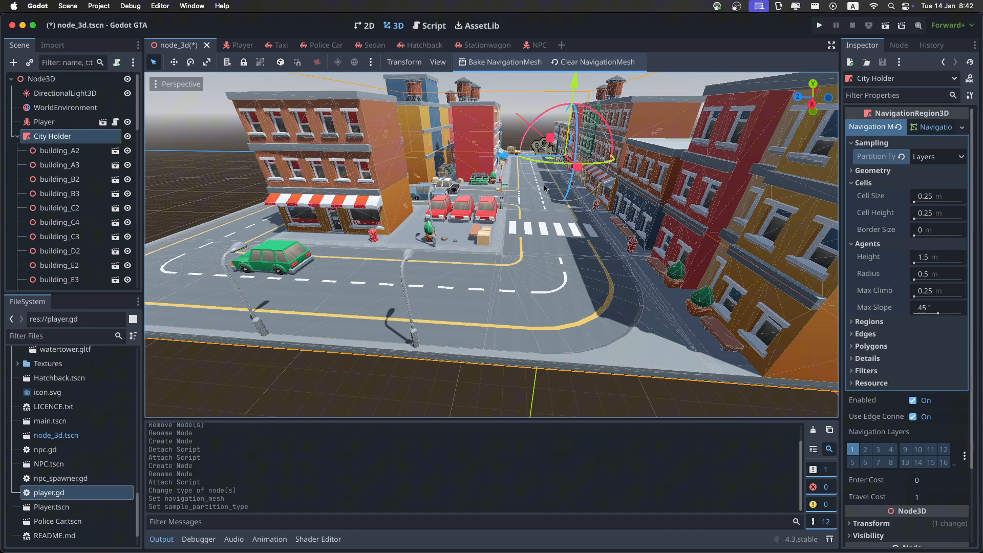
mouse_move(839, 183)
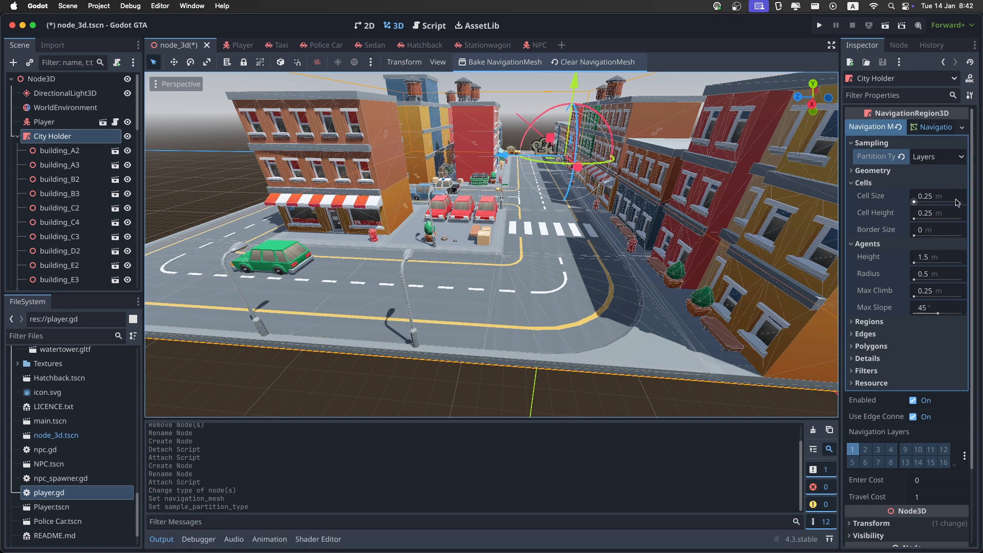
Set the navigation mesh Cell Size and Cell Height to 0.03 m
left_click(937, 196)
type("0.03")
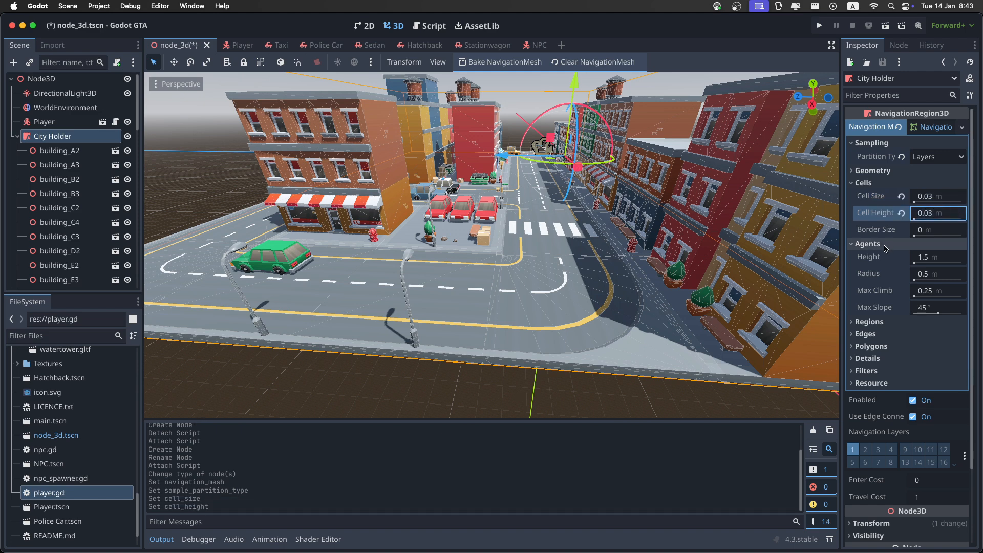
mouse_move(881, 264)
type("0.03")
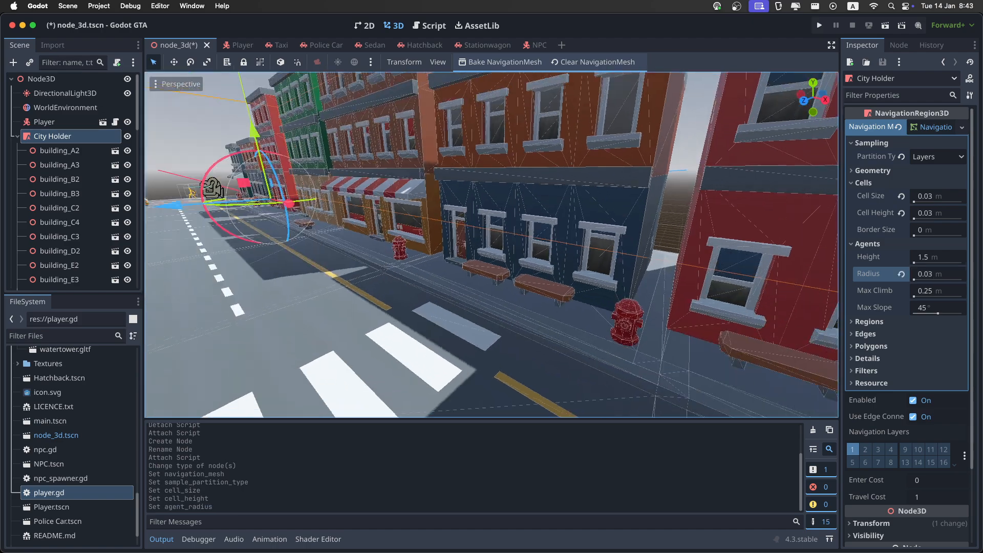
Set agent Radius 0.03 m, Max Climb 0.05 m and Max Slope 60°, then reselect City Holder
left_click_drag(440, 251, 439, 225)
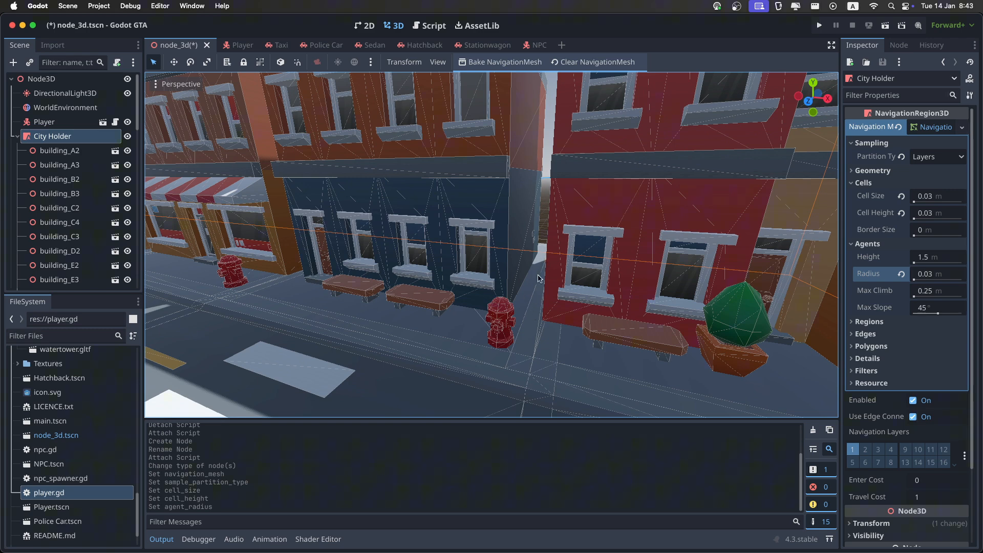
mouse_move(901, 320)
type("60")
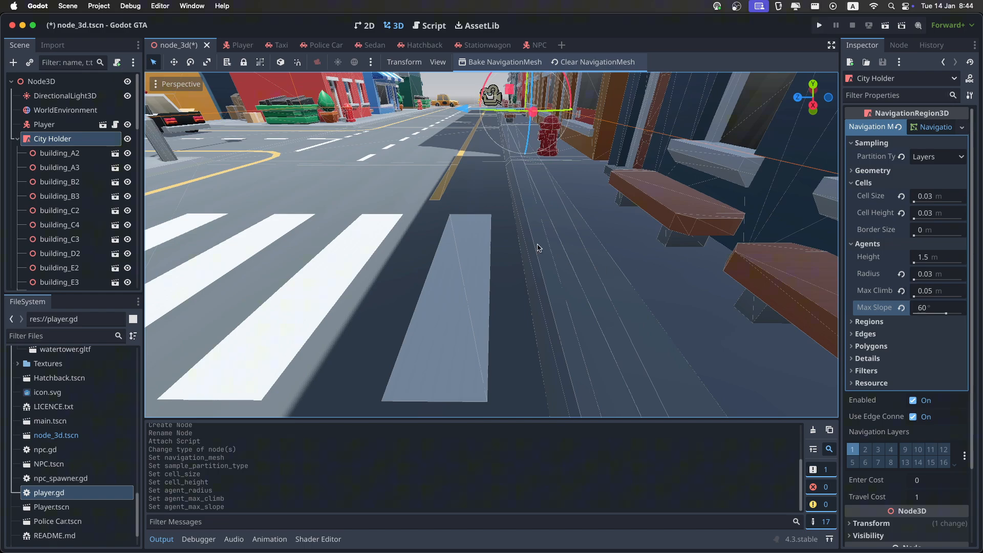
mouse_move(583, 250)
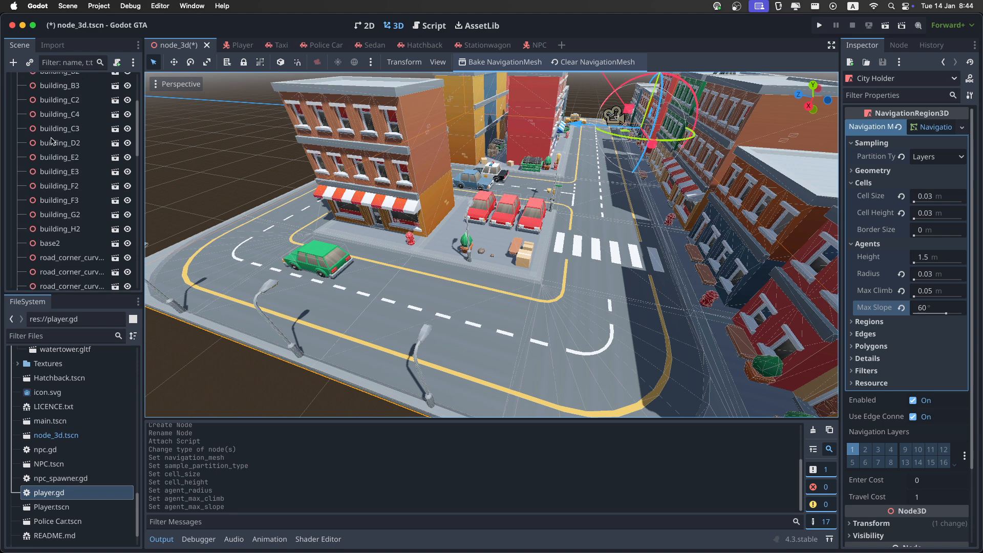
scroll("down", 3)
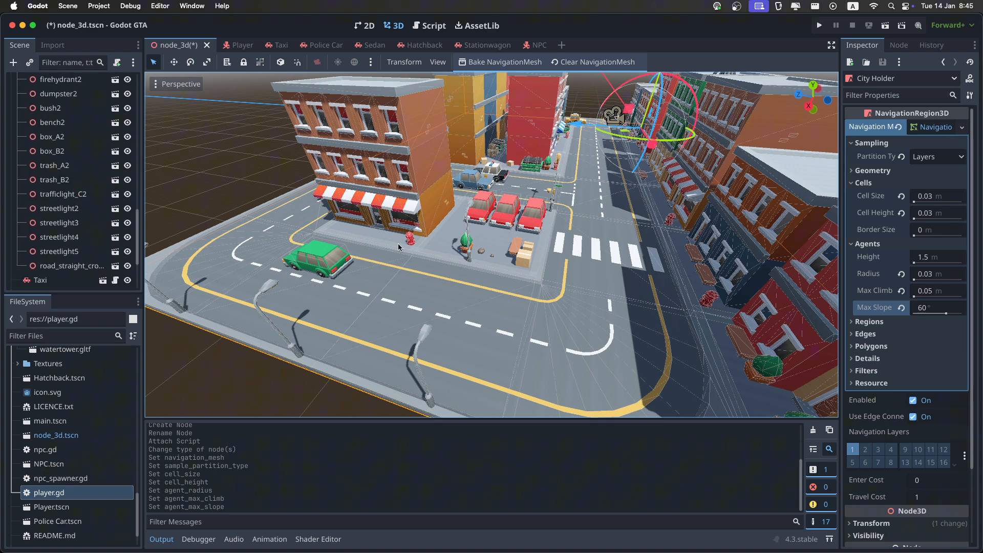
mouse_move(213, 227)
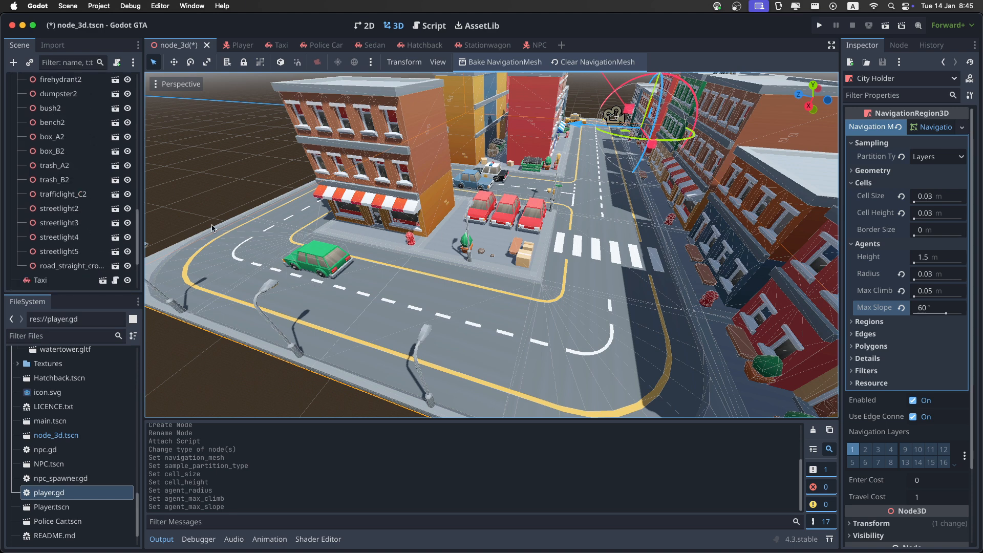
mouse_move(457, 211)
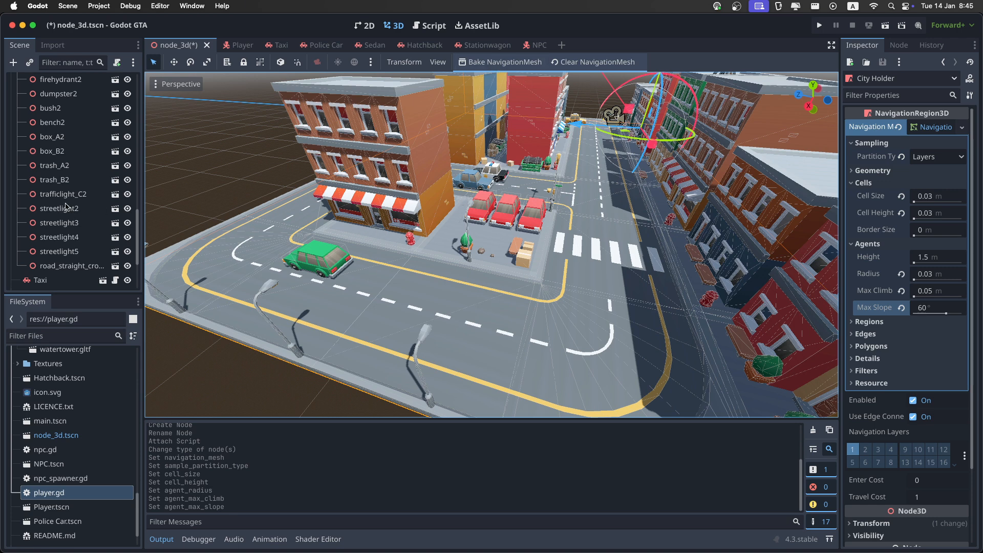
left_click(64, 194)
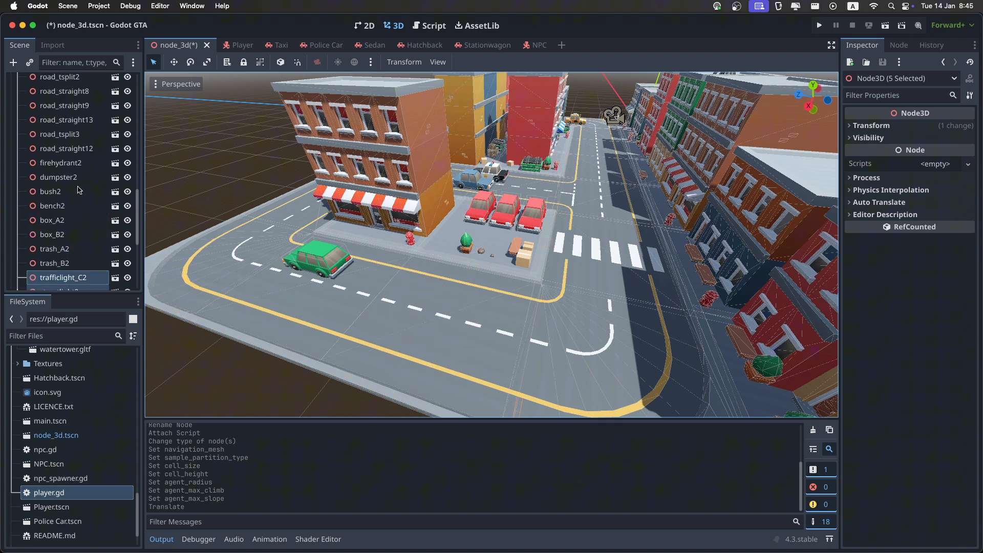
left_click(51, 138)
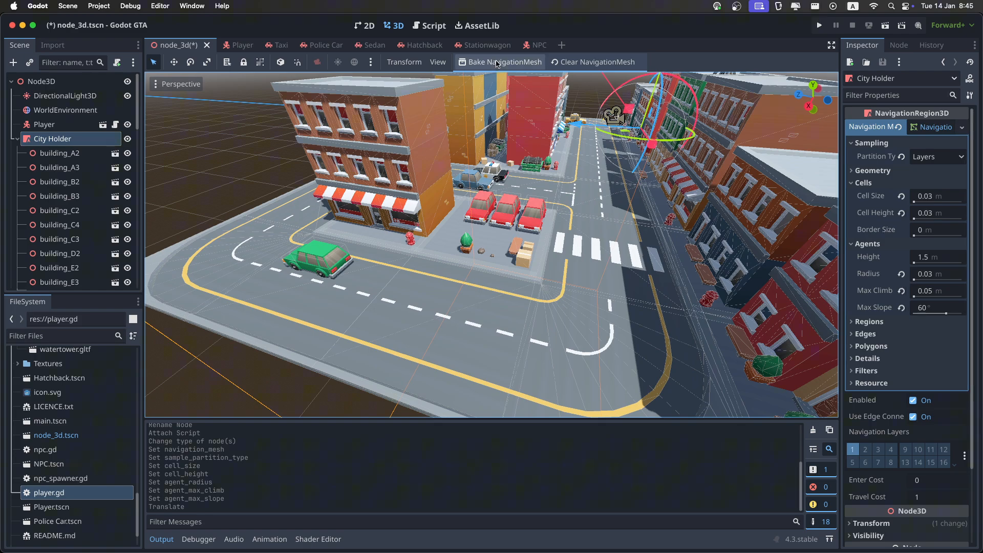
Bake the City Holder navigation mesh over the city streets and sidewalks
left_click(505, 62)
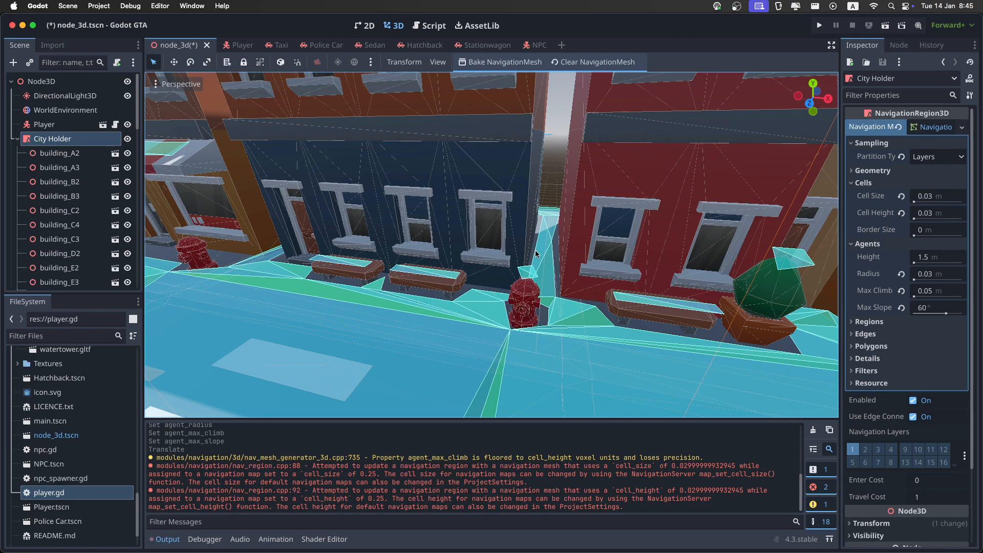
mouse_move(562, 247)
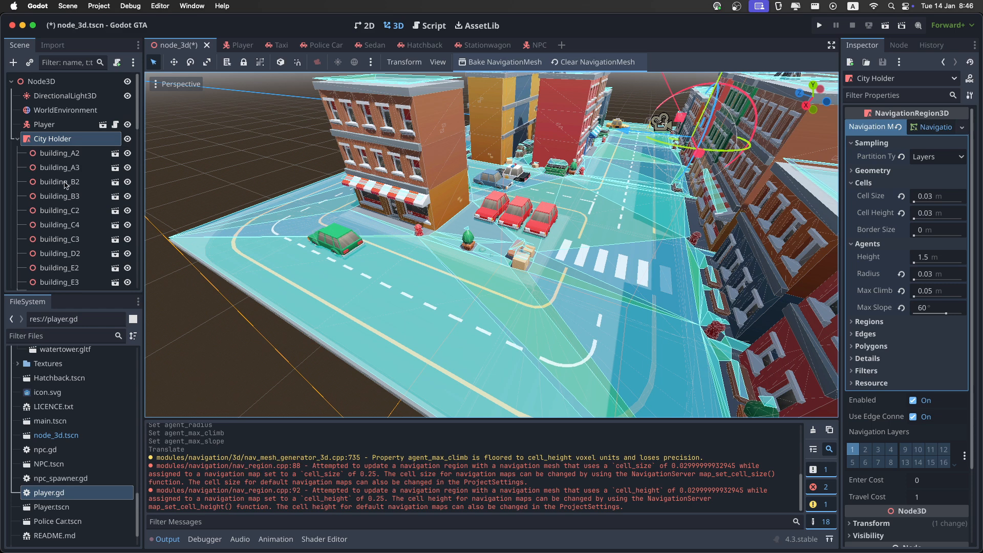
Select trafficlight_C2 and streetlight2–5 and save the city scene with its baked navigation mesh
scroll("down", 3)
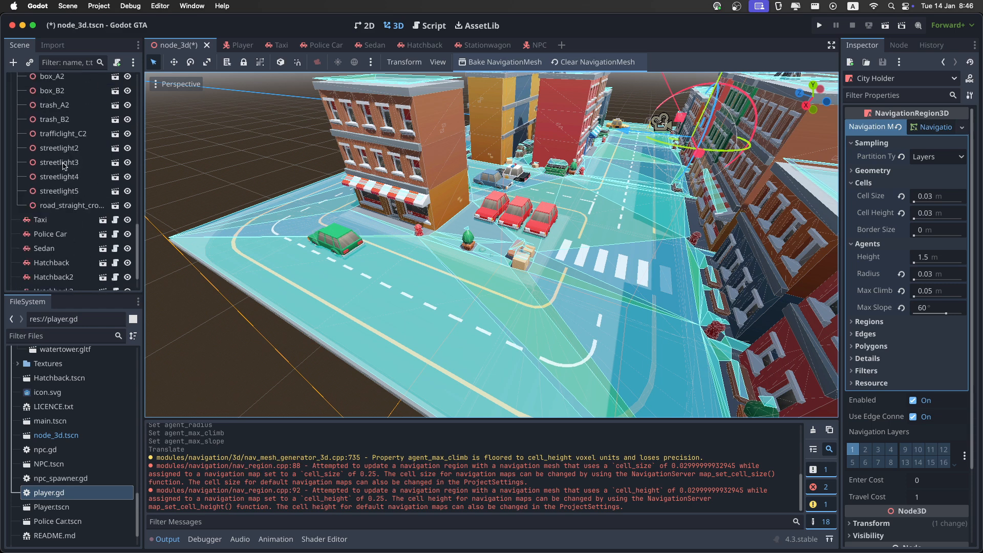
left_click(57, 232)
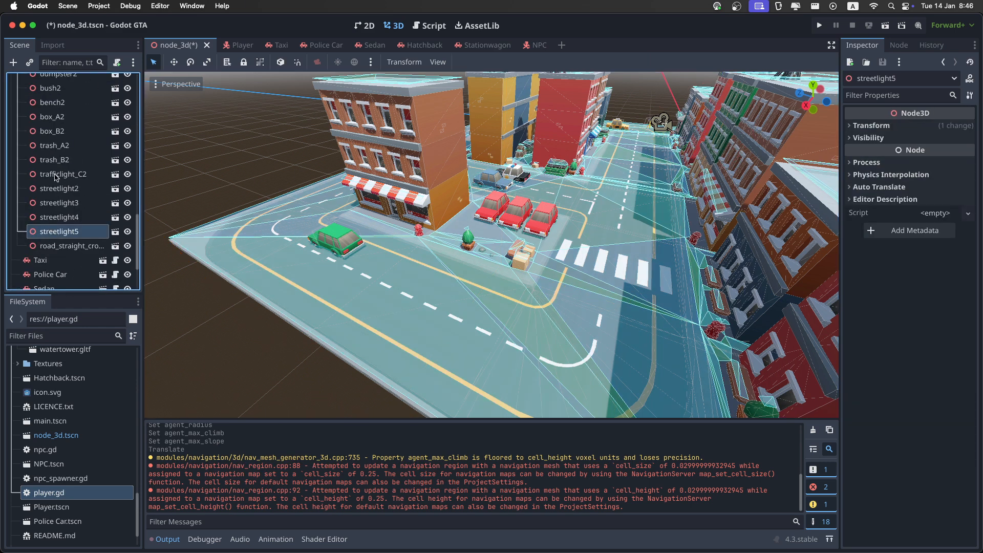
left_click(62, 174)
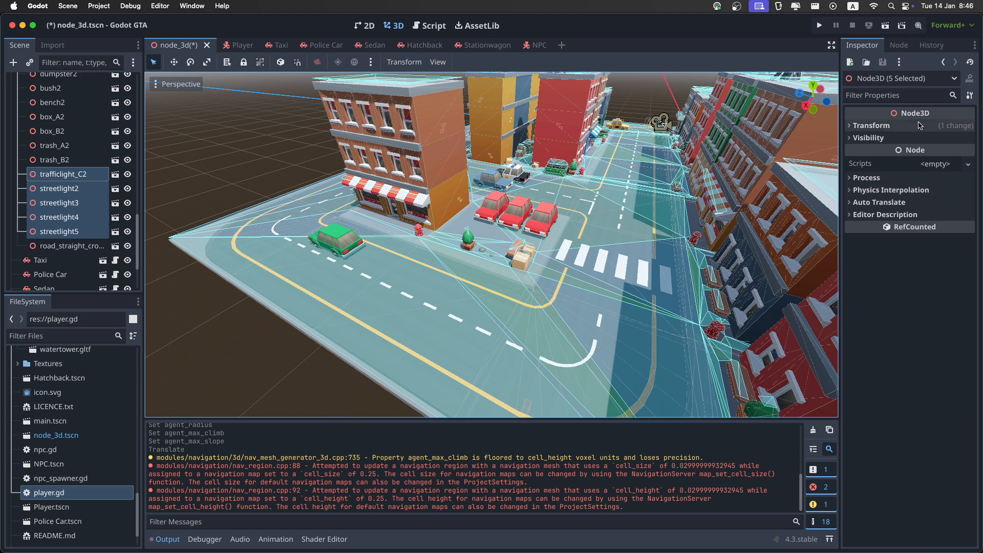
left_click(870, 125)
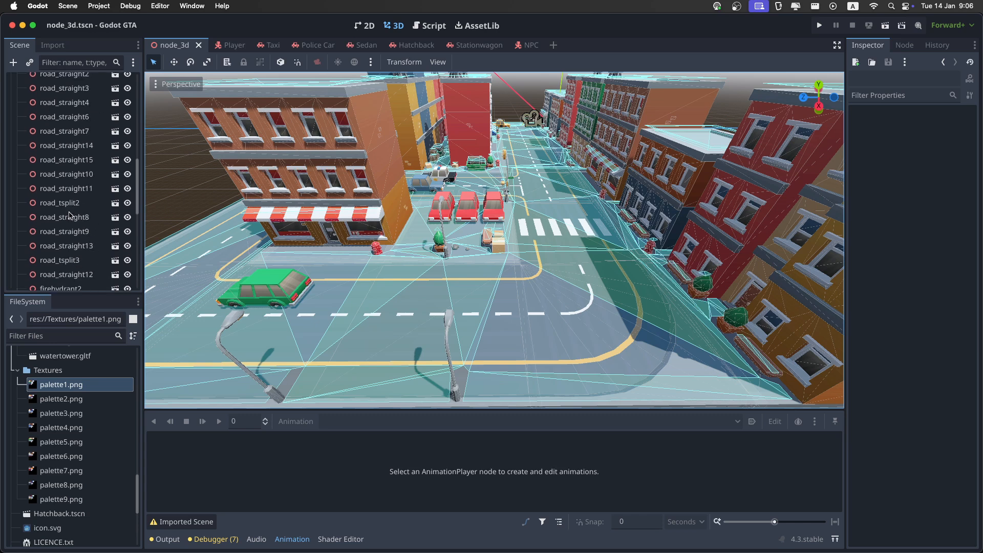
Select City Holder and raise its navigation mesh region Min Size to 100 (merge size 20)
scroll("down", 3)
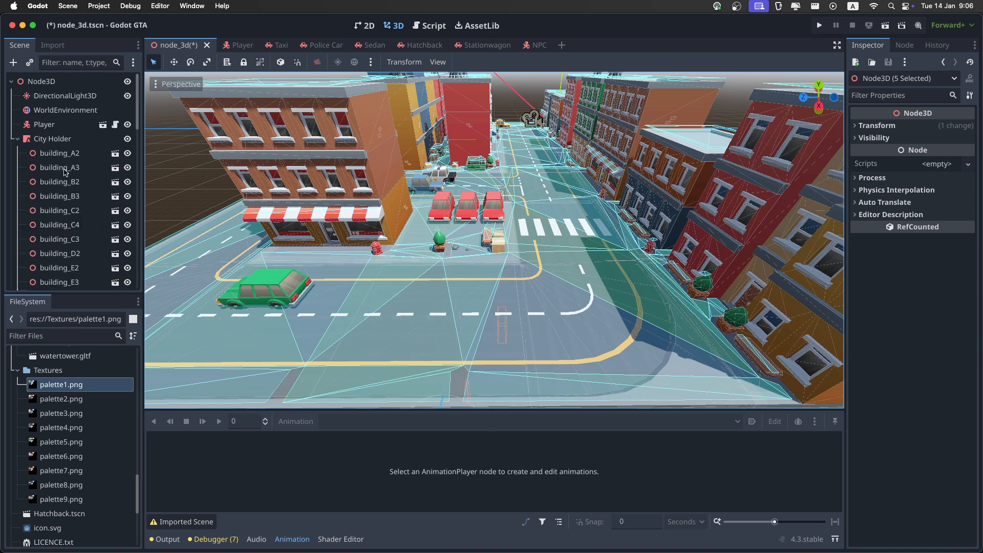
left_click(52, 139)
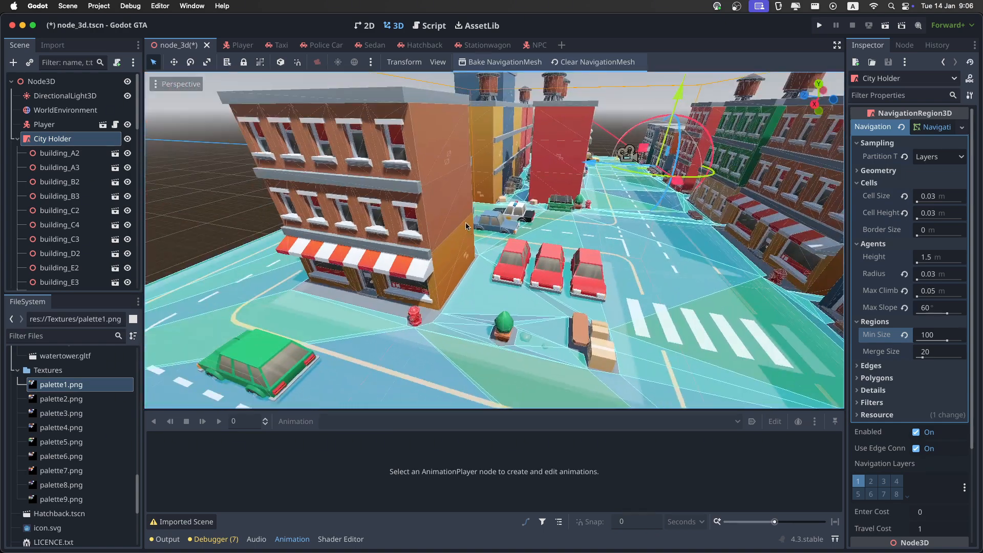
Select trafficlight_C2 through streetlight5 together, then clear the selection in the viewport
left_click(63, 194)
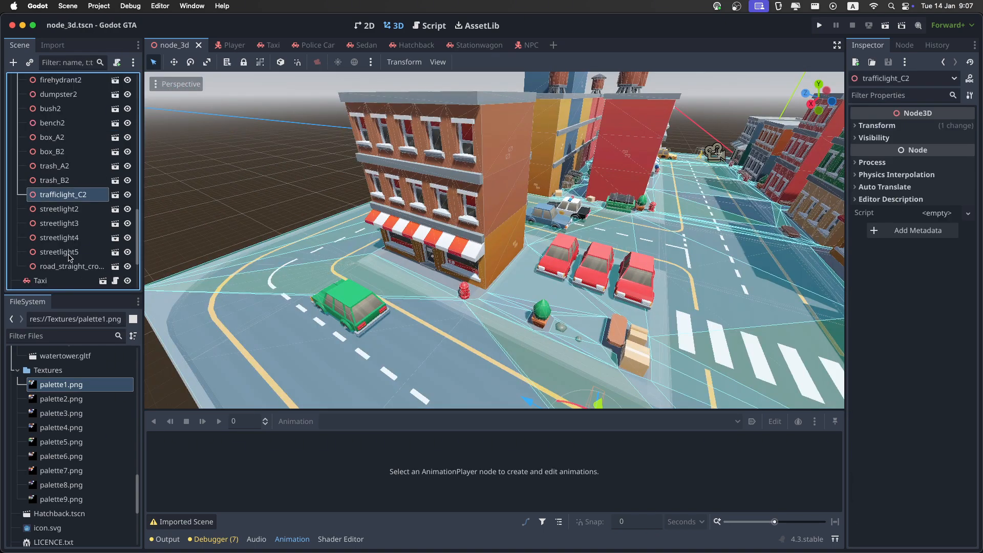
left_click(59, 252)
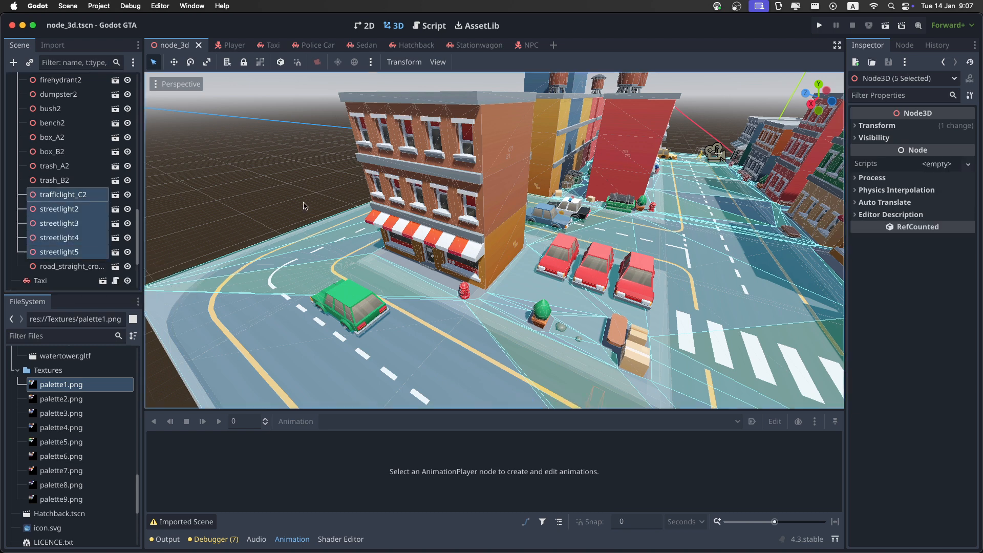
left_click(877, 125)
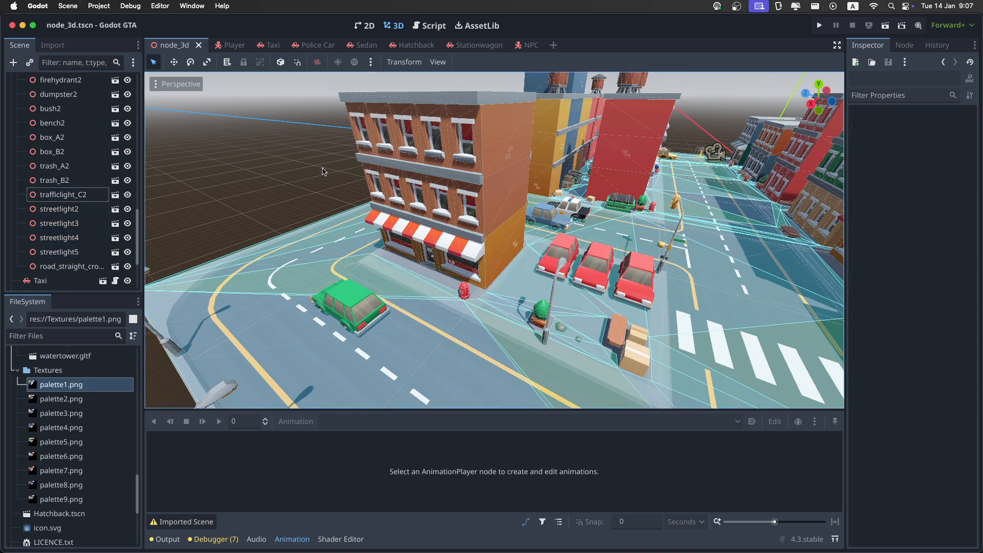
mouse_move(532, 44)
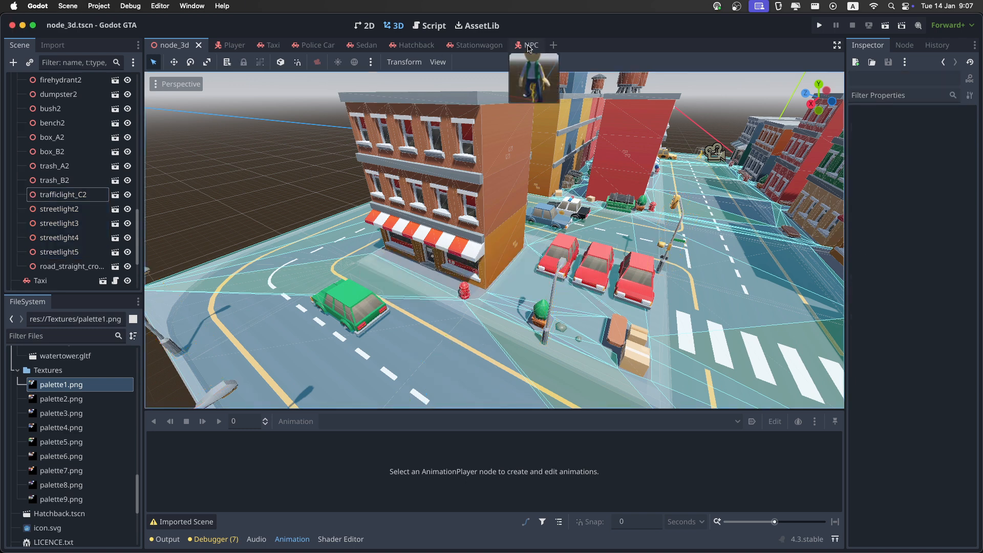
In the NPC scene, reduce the CollisionShape3D capsule radius to 0.15 m
left_click(530, 44)
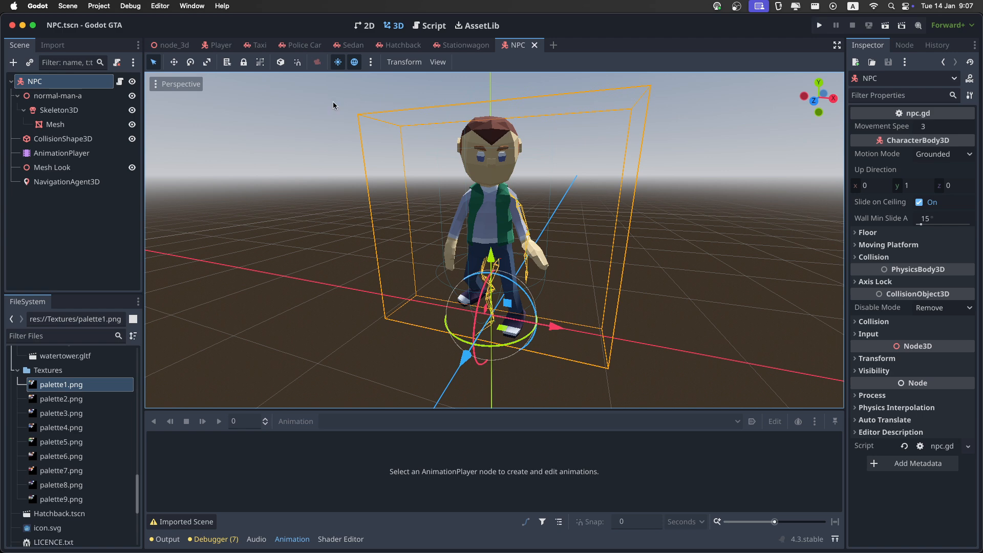
left_click(62, 138)
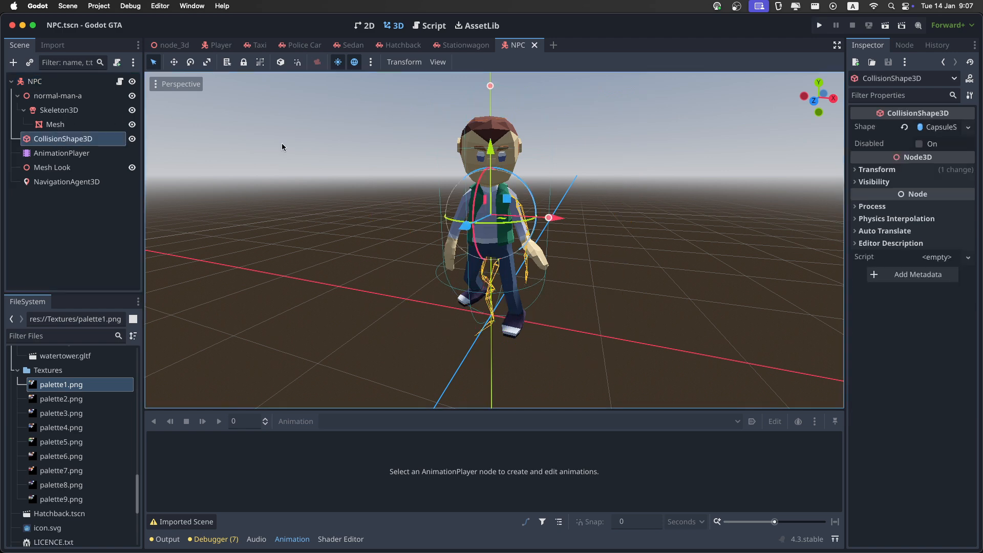
left_click(940, 127)
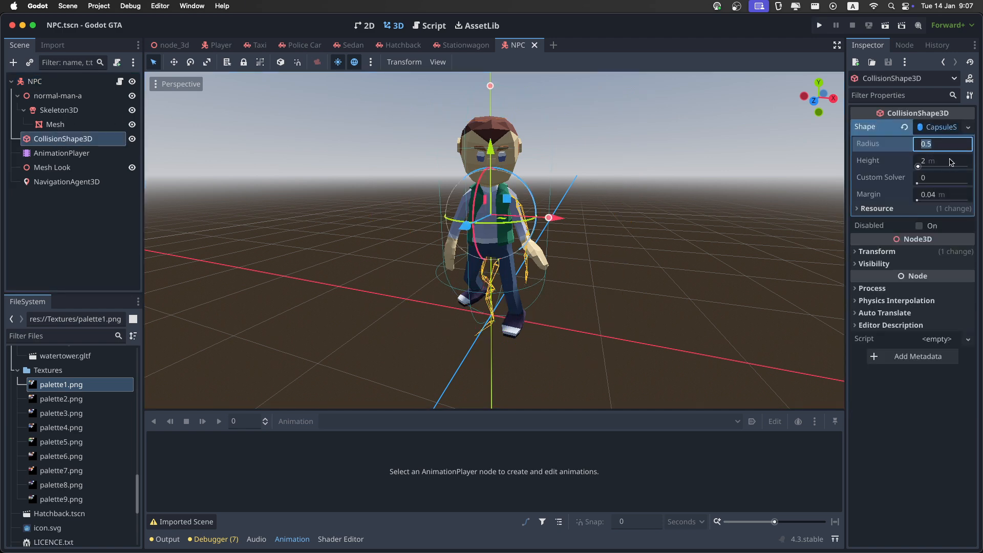
type("0.15 m")
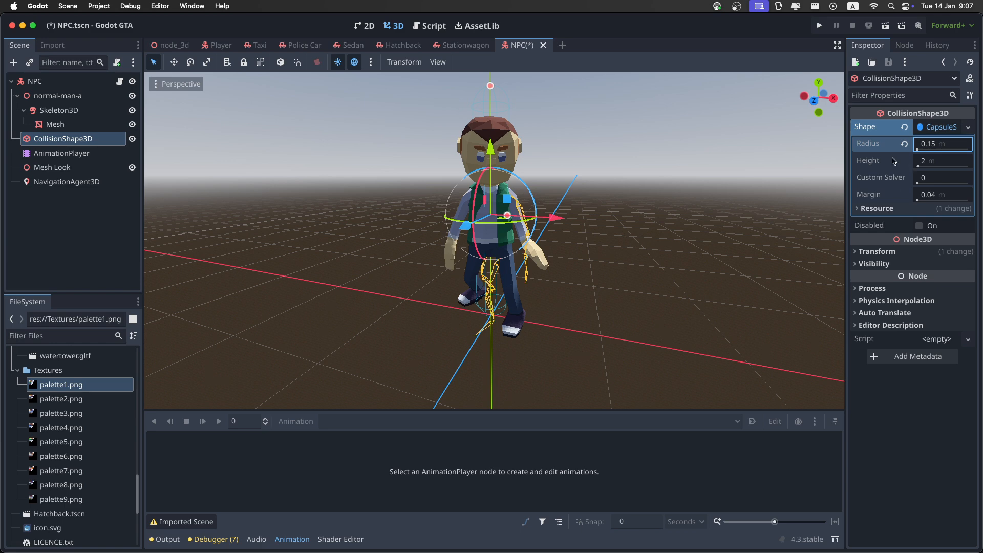
mouse_move(868, 143)
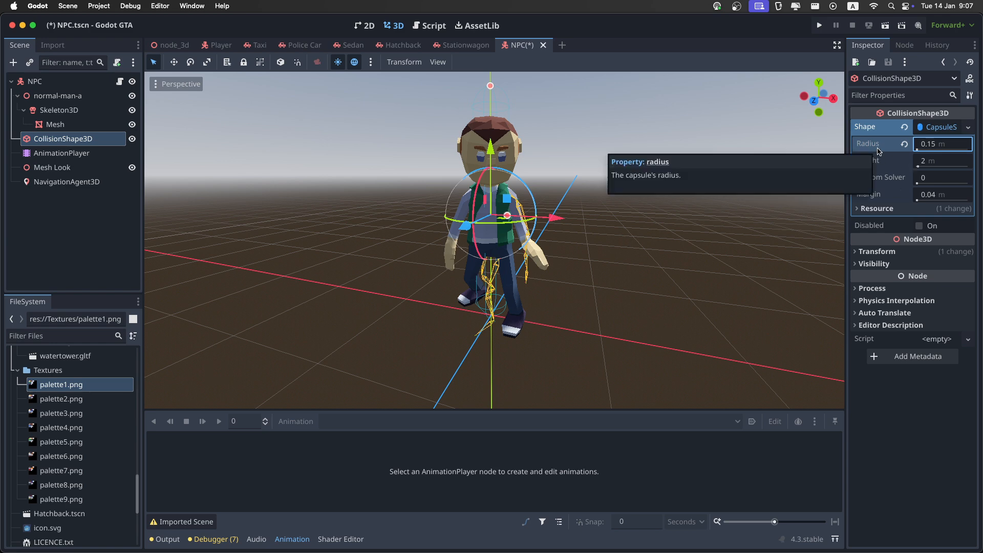
mouse_move(529, 268)
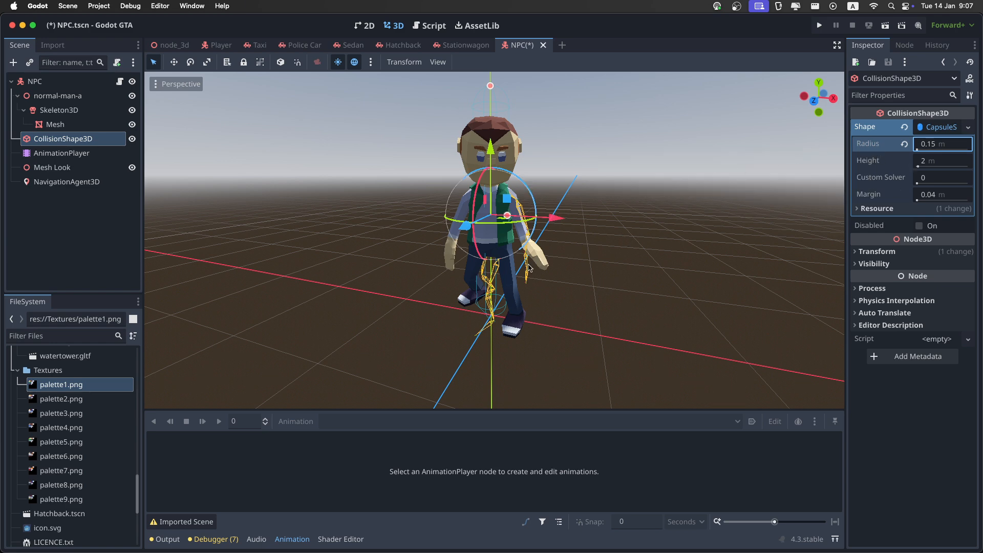
mouse_move(560, 237)
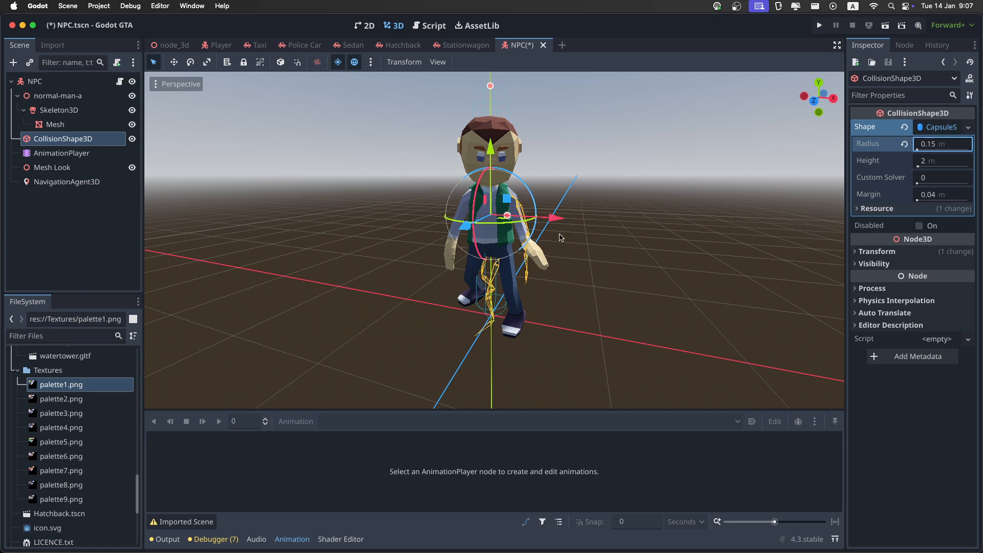
Review the NPC's AnimationPlayer and NavigationAgent3D settings and save the scene
left_click(61, 153)
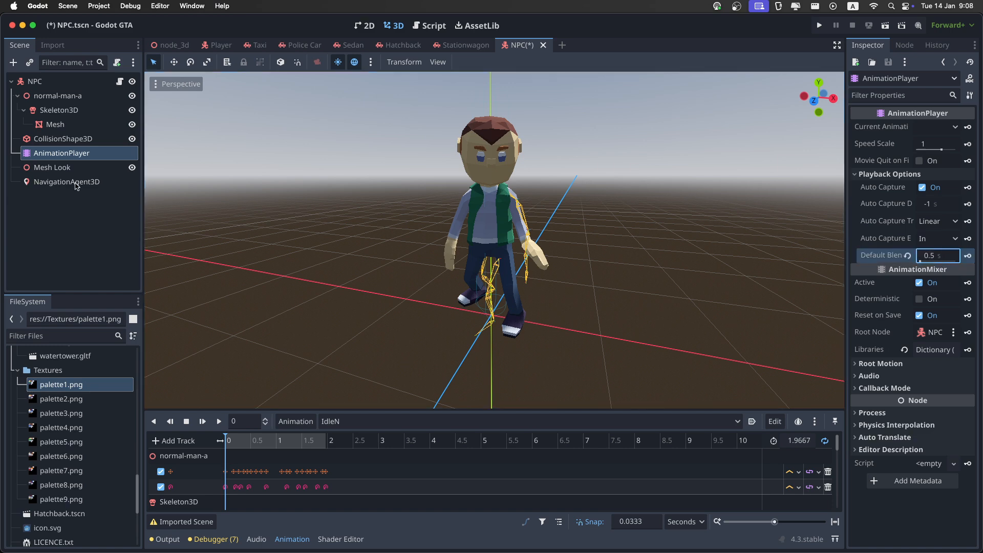
left_click(66, 182)
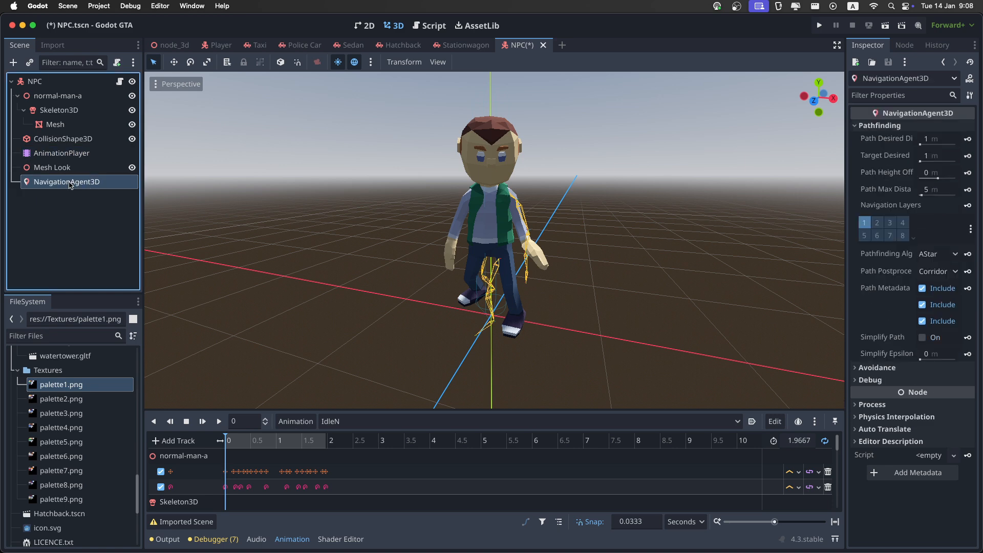
left_click(937, 172)
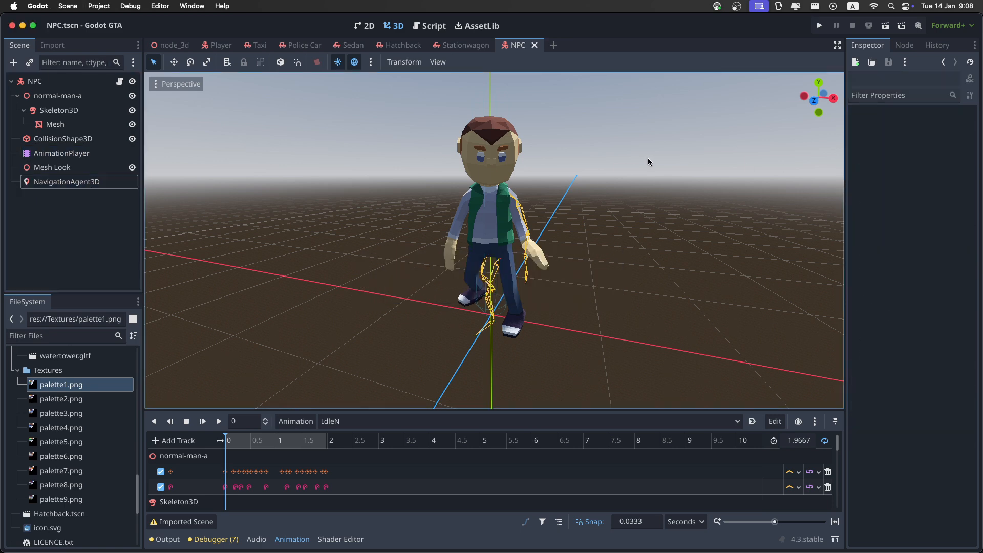
Back in the city scene, select NPC Spawner and bring up its npc_spawner.gd script
left_click(174, 44)
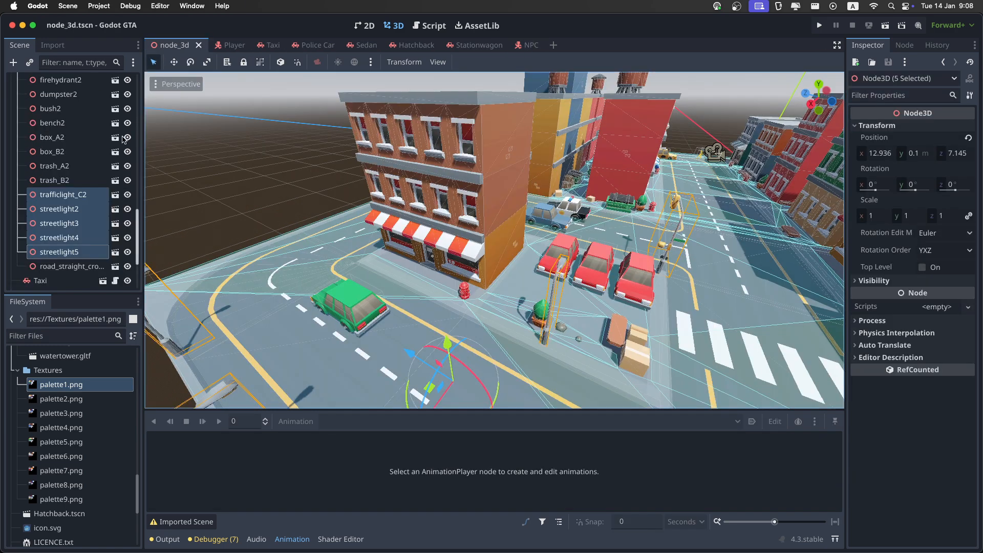
scroll("down", 3)
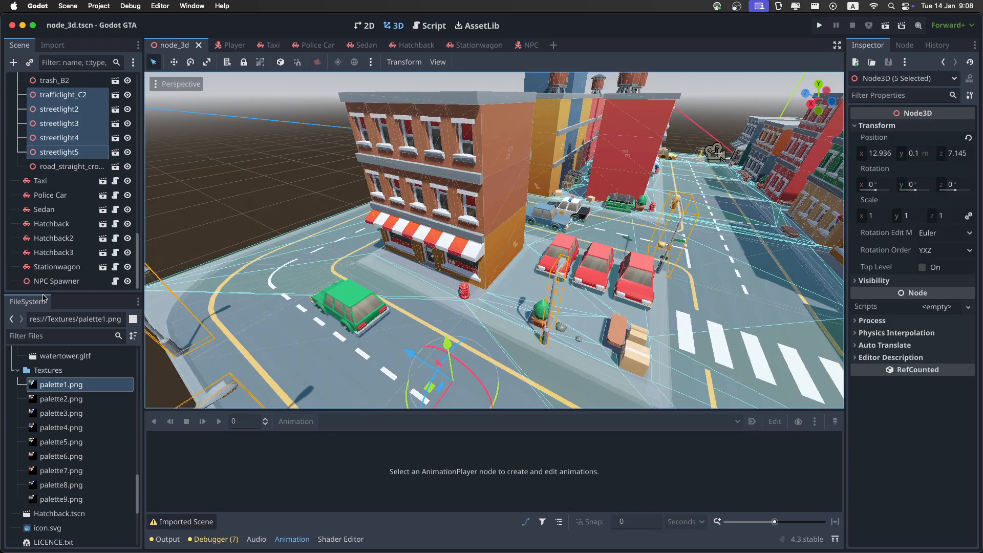
left_click(56, 280)
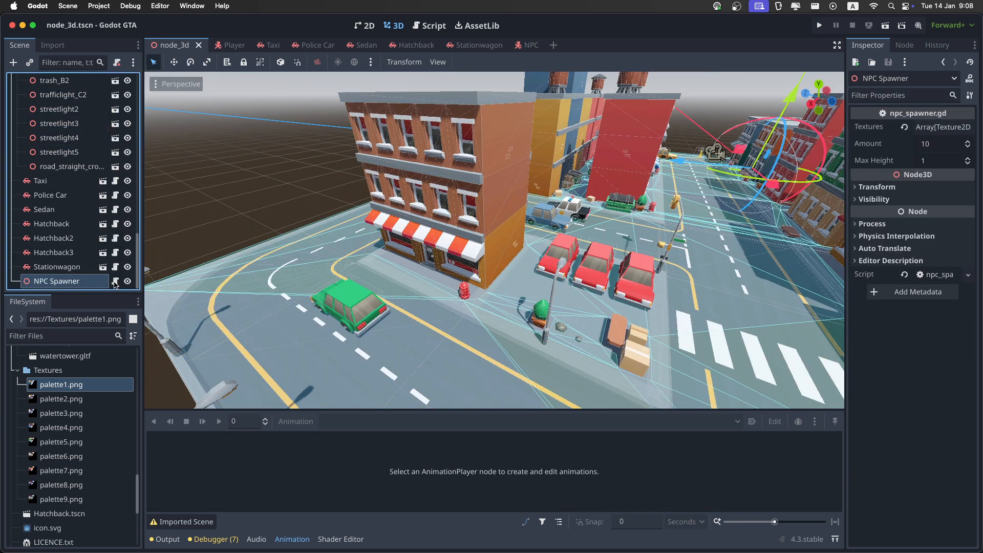
left_click(429, 26)
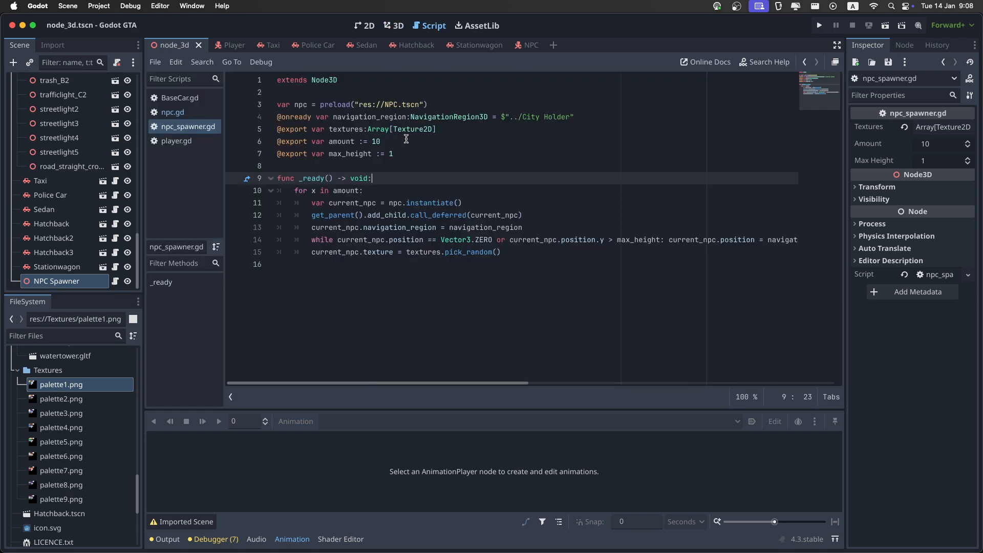
Remove the max_height export and place each NPC at a random get_vertices() navigation mesh position
left_click(393, 154)
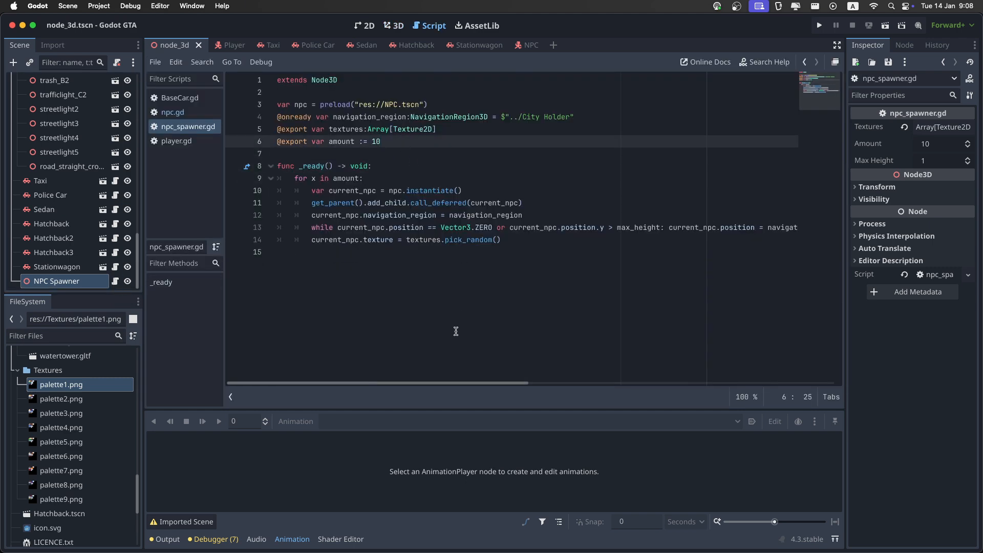
left_click(490, 227)
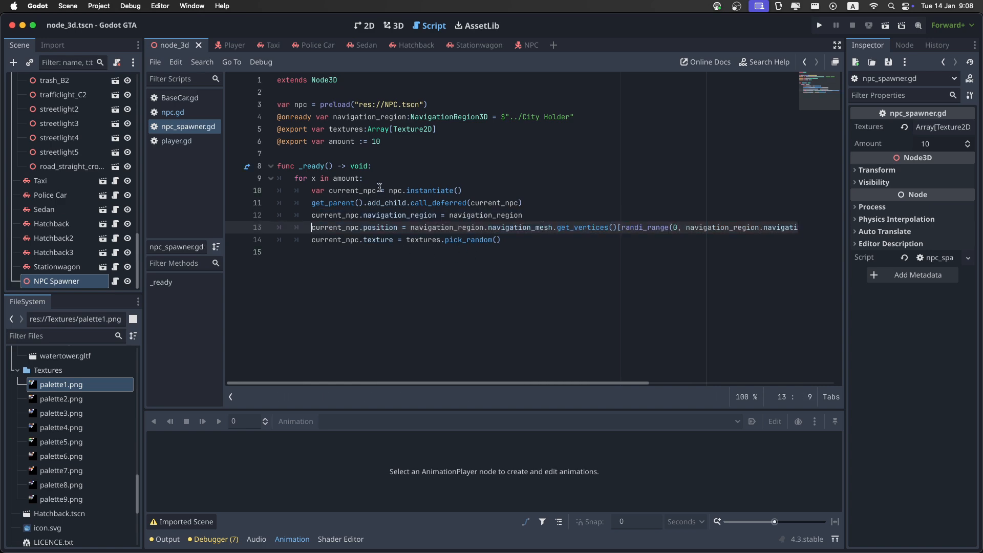
left_click(393, 26)
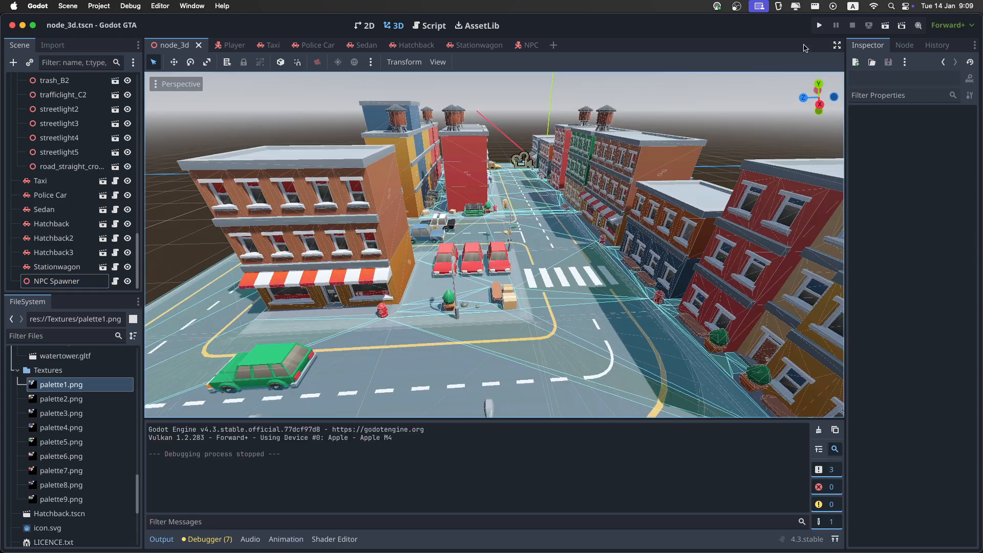
Run the project and walk the player with W along the streets to watch the spawned NPCs
left_click(819, 25)
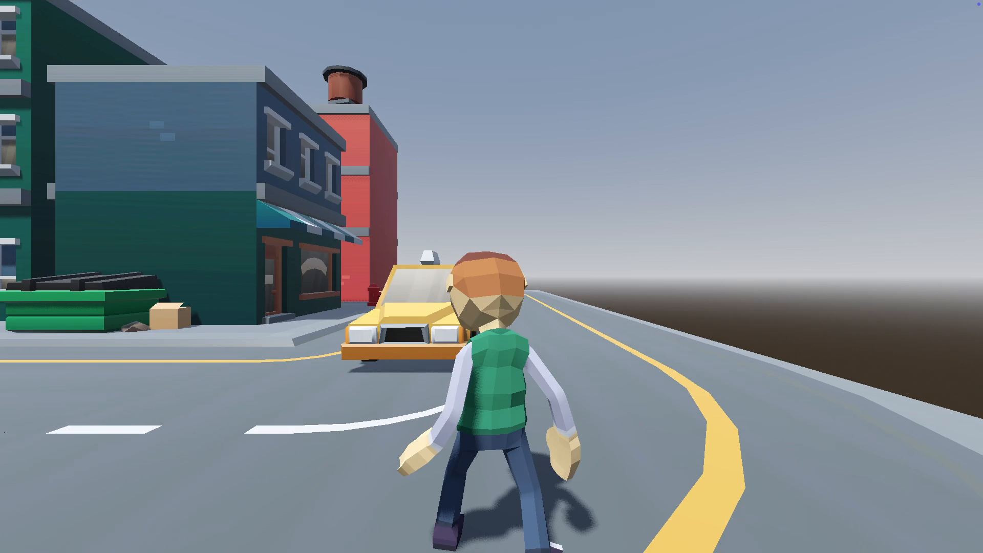
key("w")
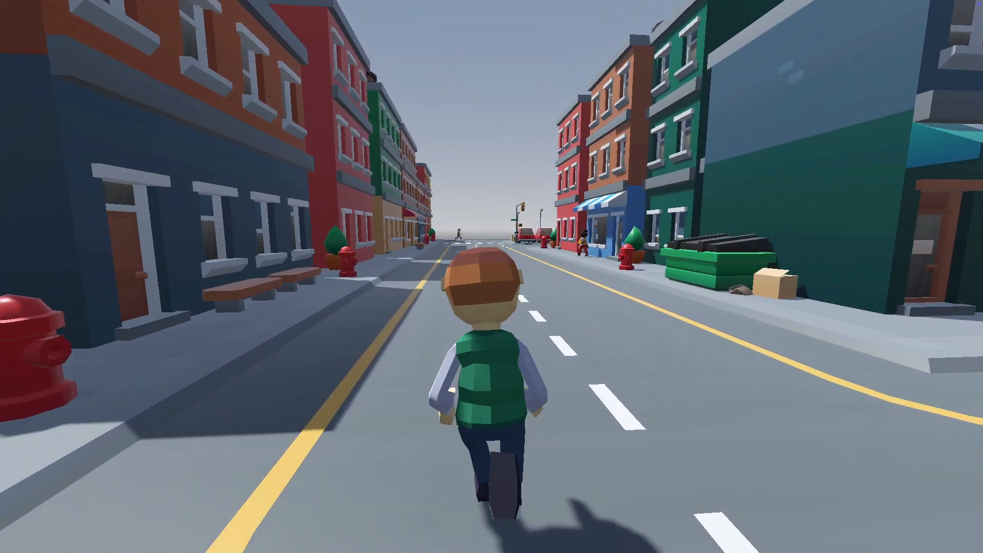
key("w")
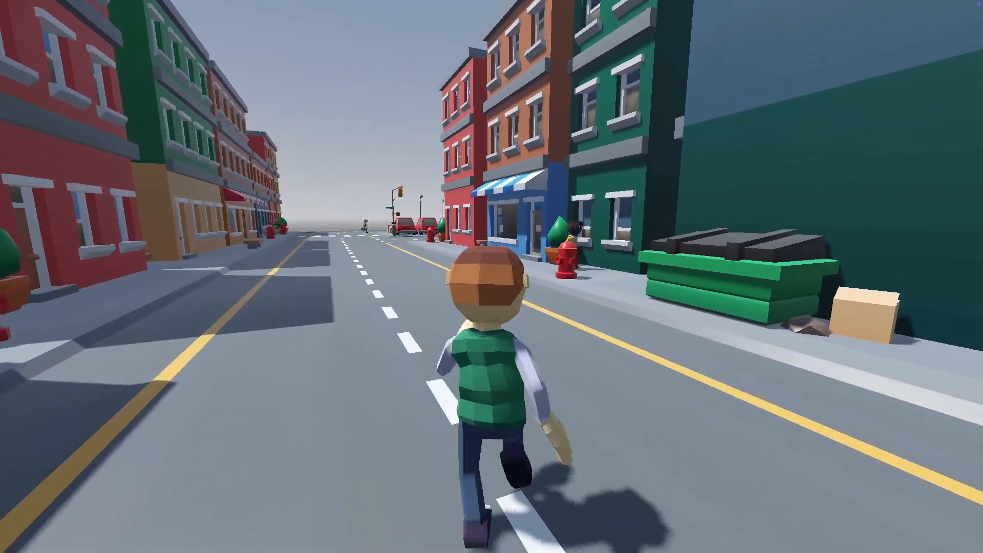
key("w")
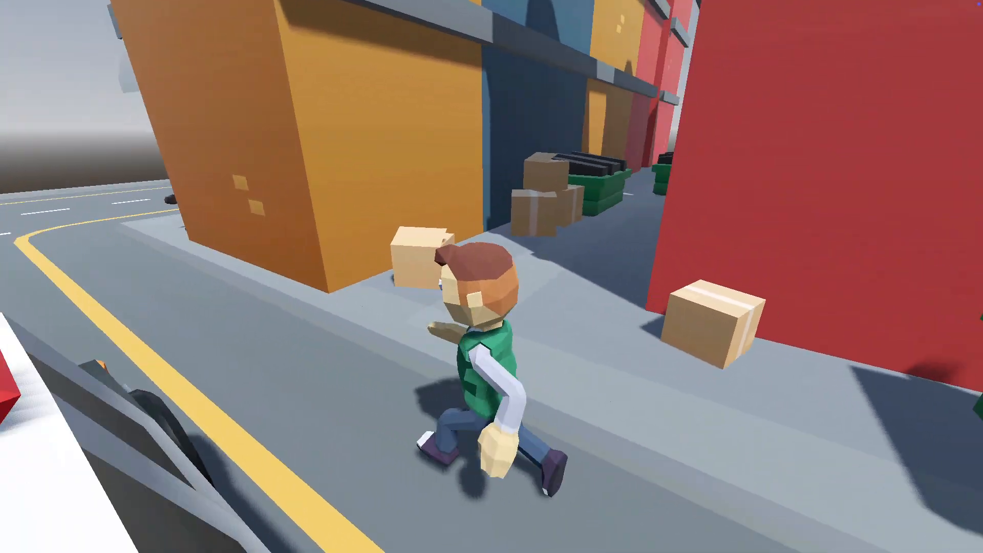
key("w")
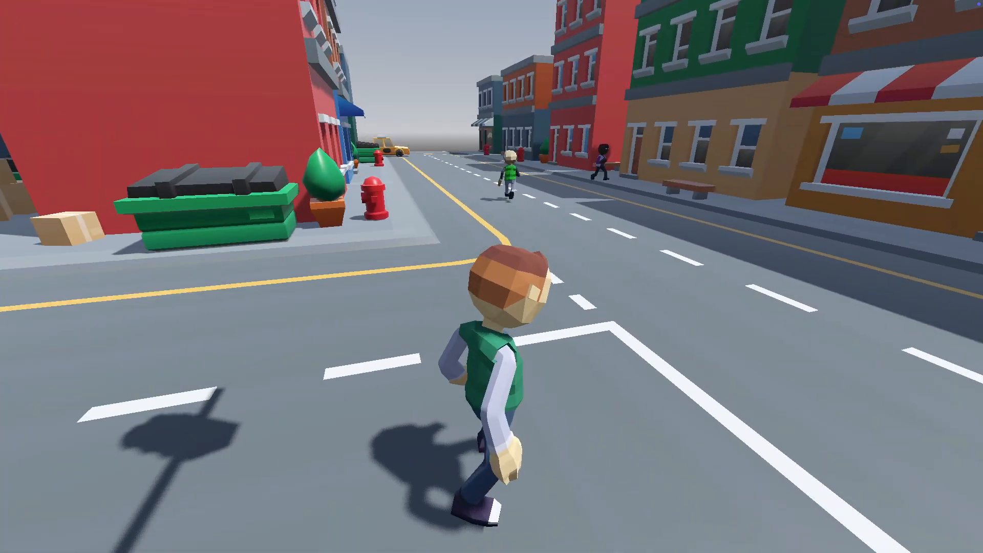
key("w")
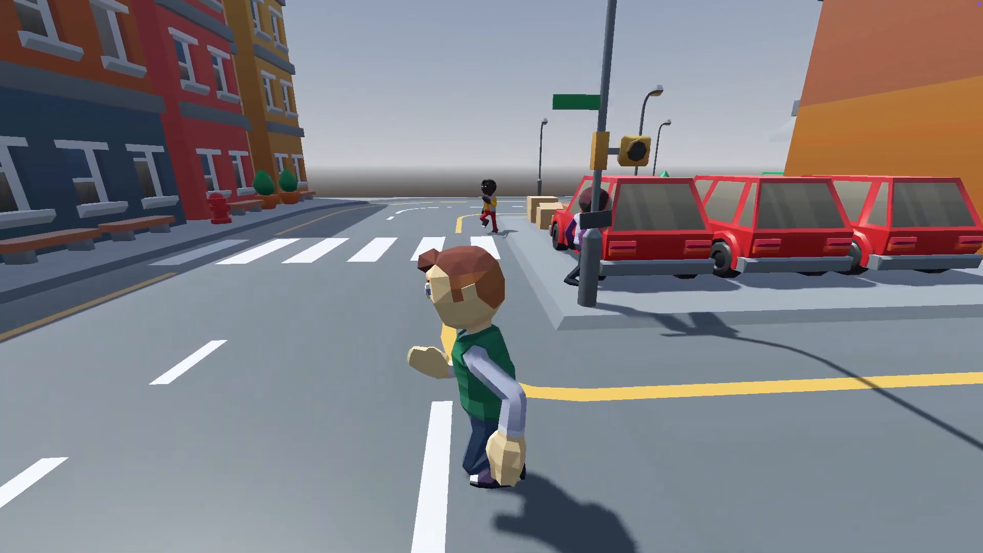